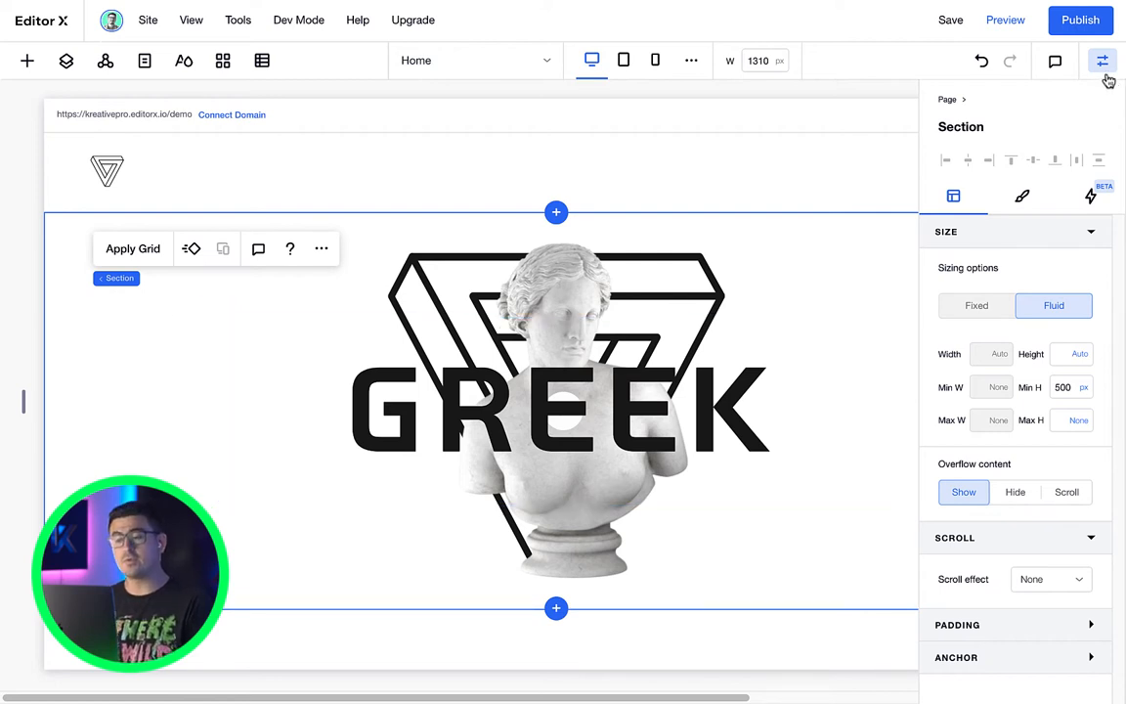
Step: Close the Inspector and show the Home page layers: header, sections and footer
{"action": "left_click", "coordinate": [1101, 61]}
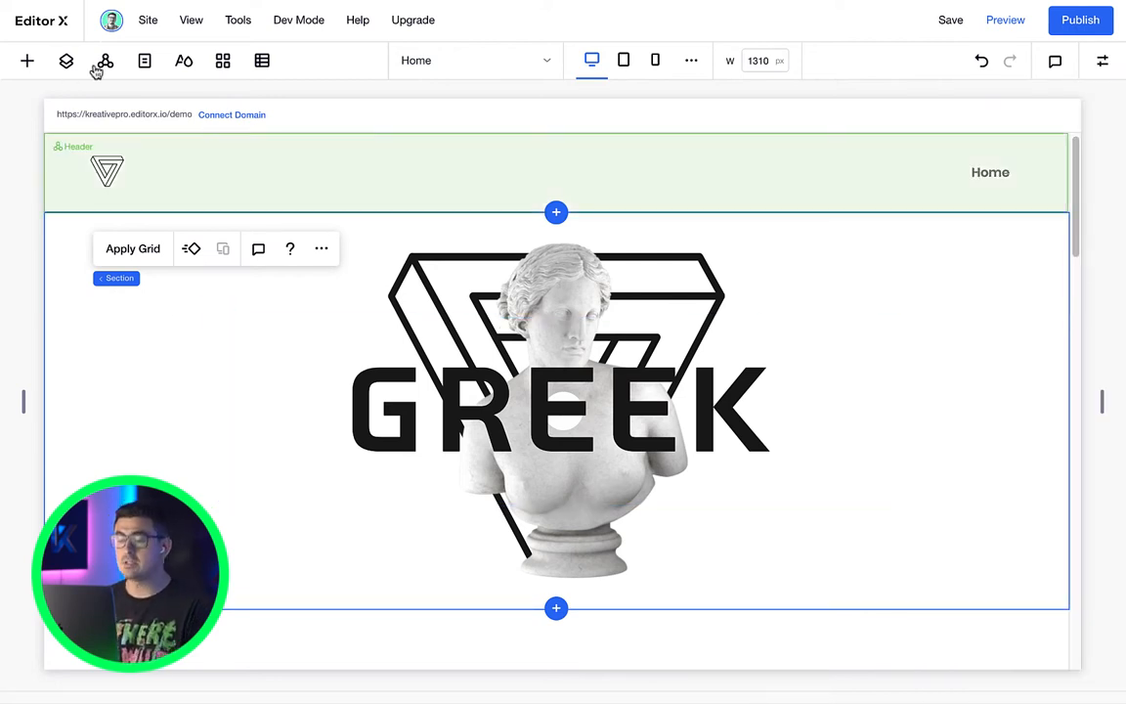
{"action": "left_click", "coordinate": [66, 61]}
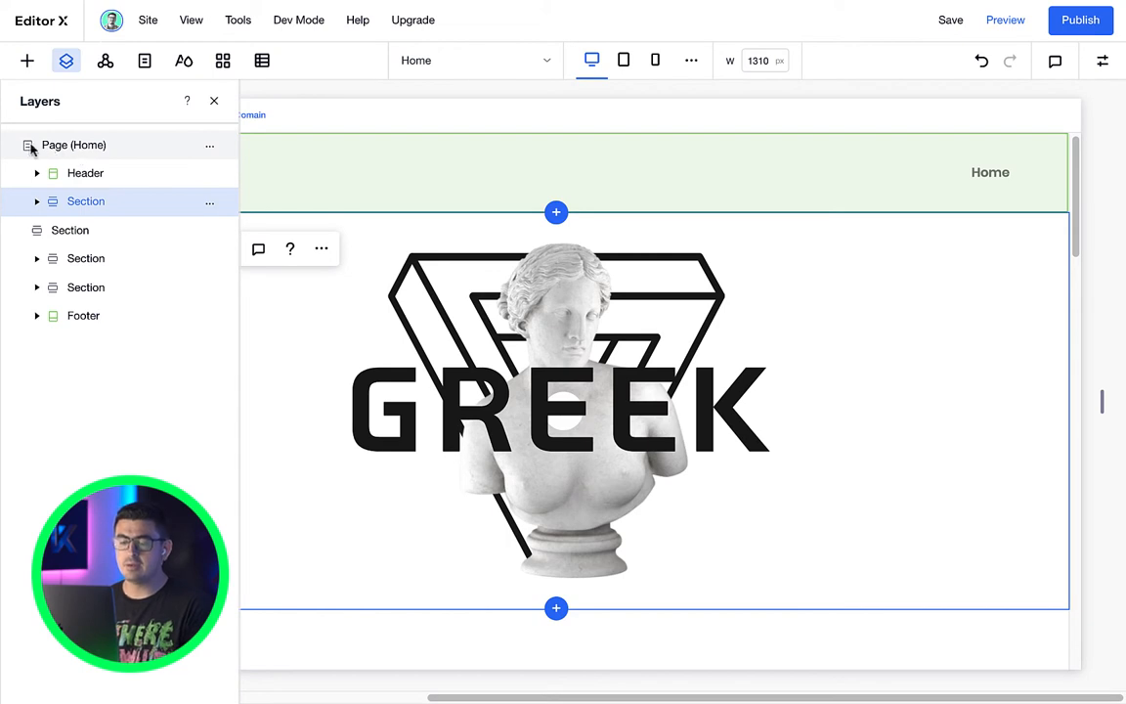
{"action": "mouse_move", "coordinate": [27, 166]}
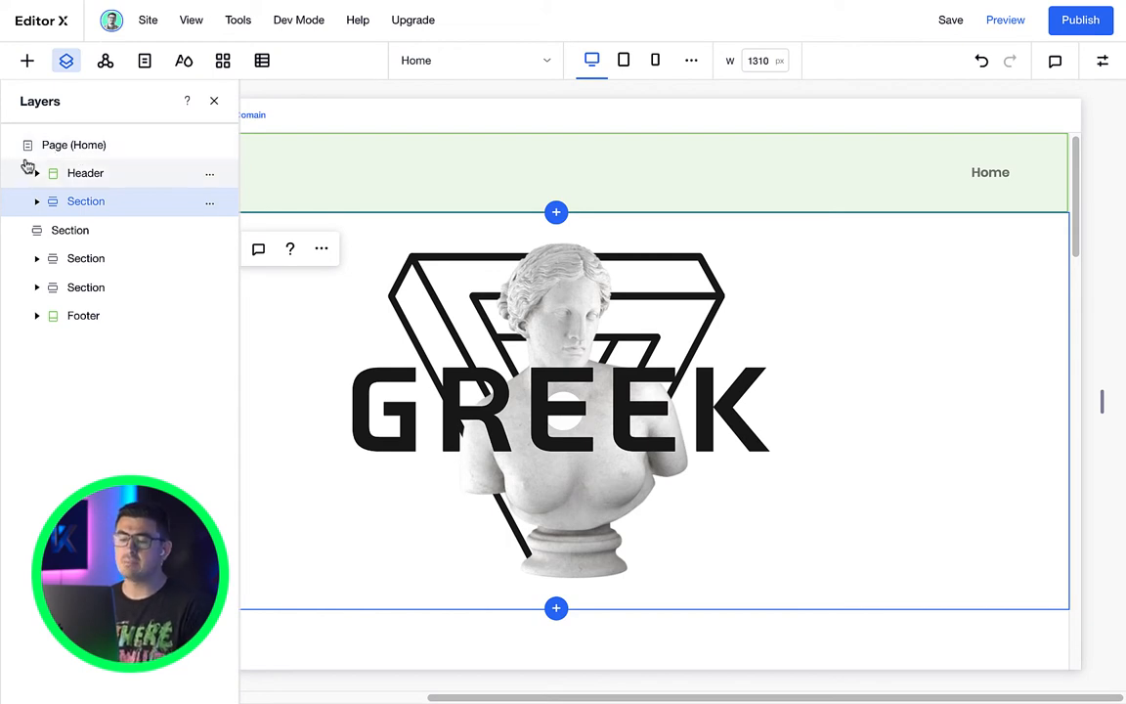
{"action": "left_click", "coordinate": [87, 173]}
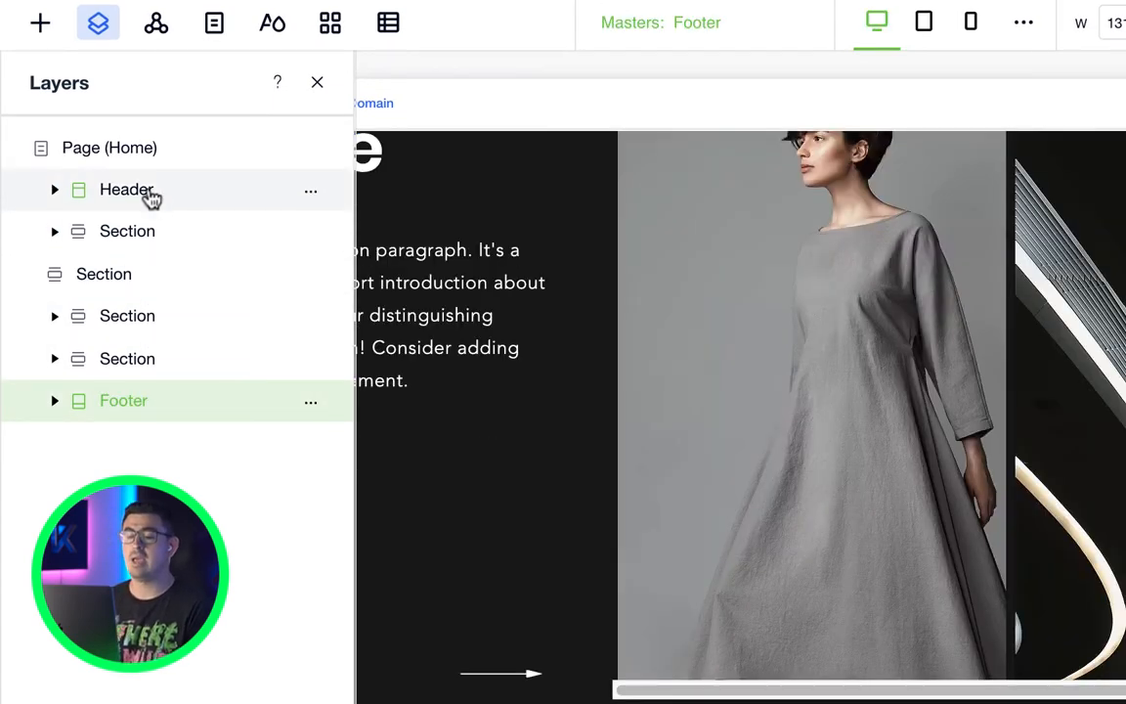
{"action": "left_click", "coordinate": [109, 148]}
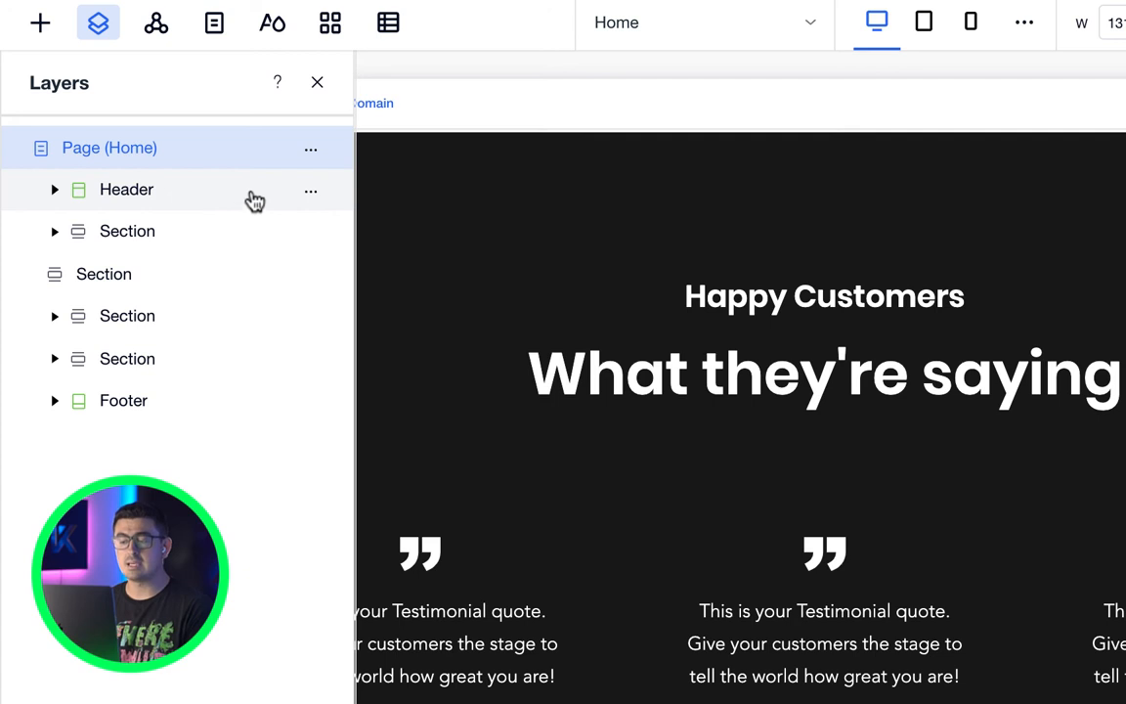
{"action": "left_click", "coordinate": [55, 231]}
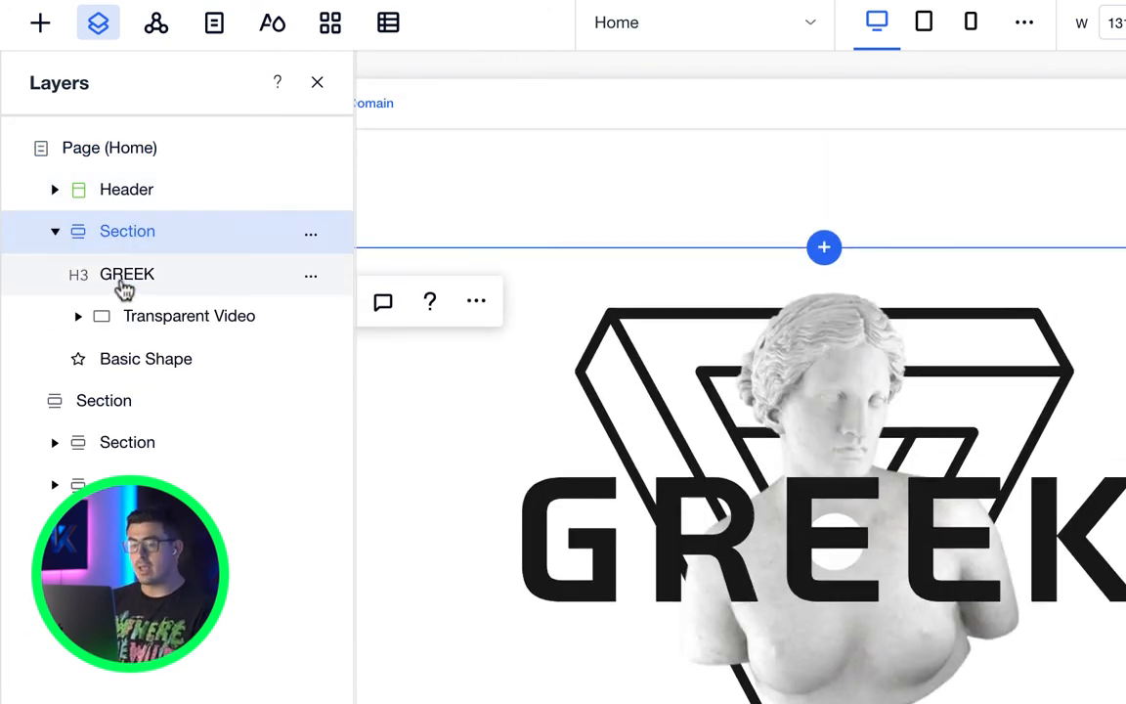
{"action": "left_click", "coordinate": [127, 275]}
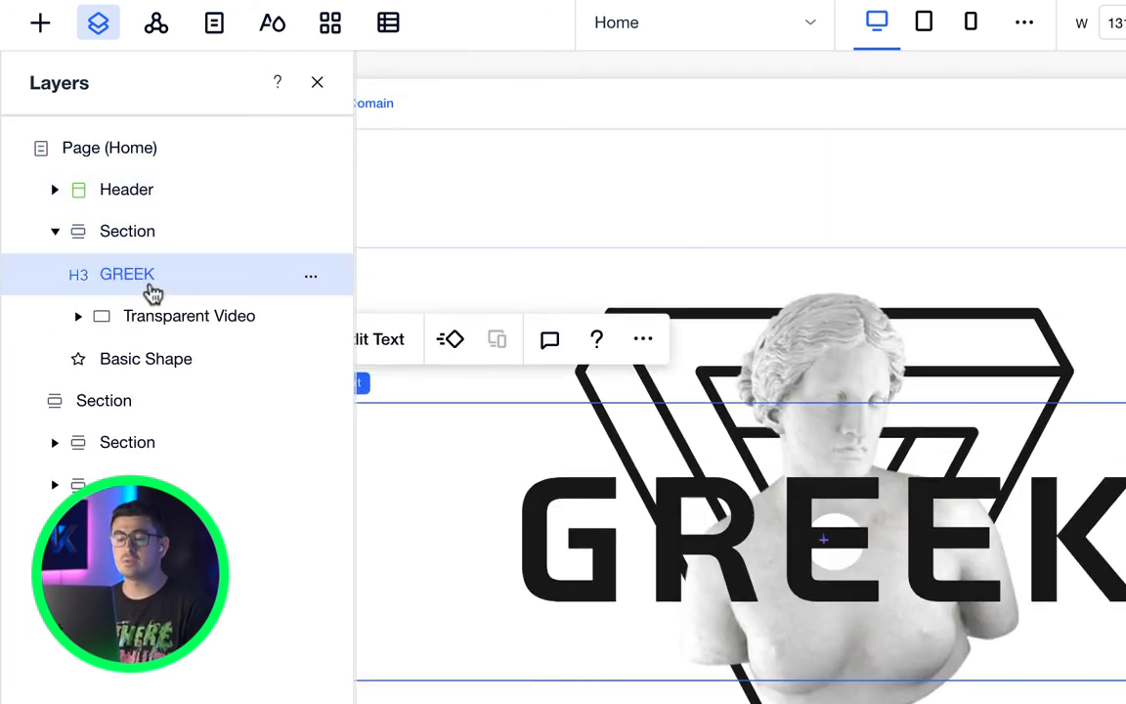
{"action": "left_click", "coordinate": [188, 316]}
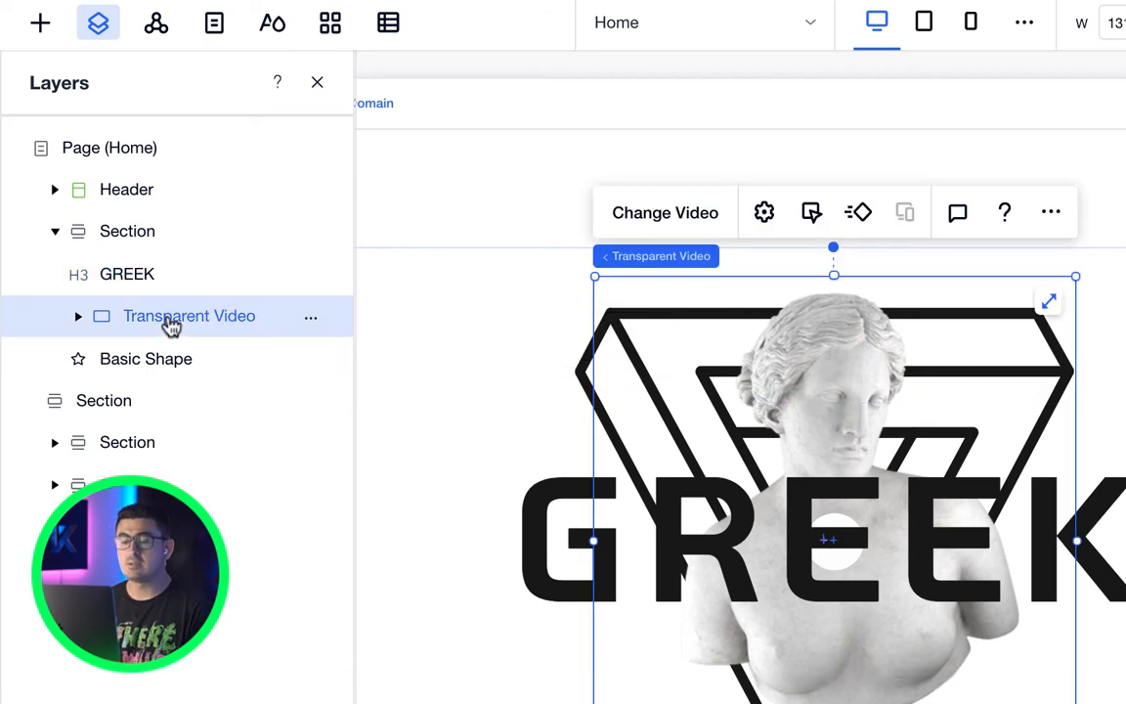
{"action": "left_click", "coordinate": [146, 359]}
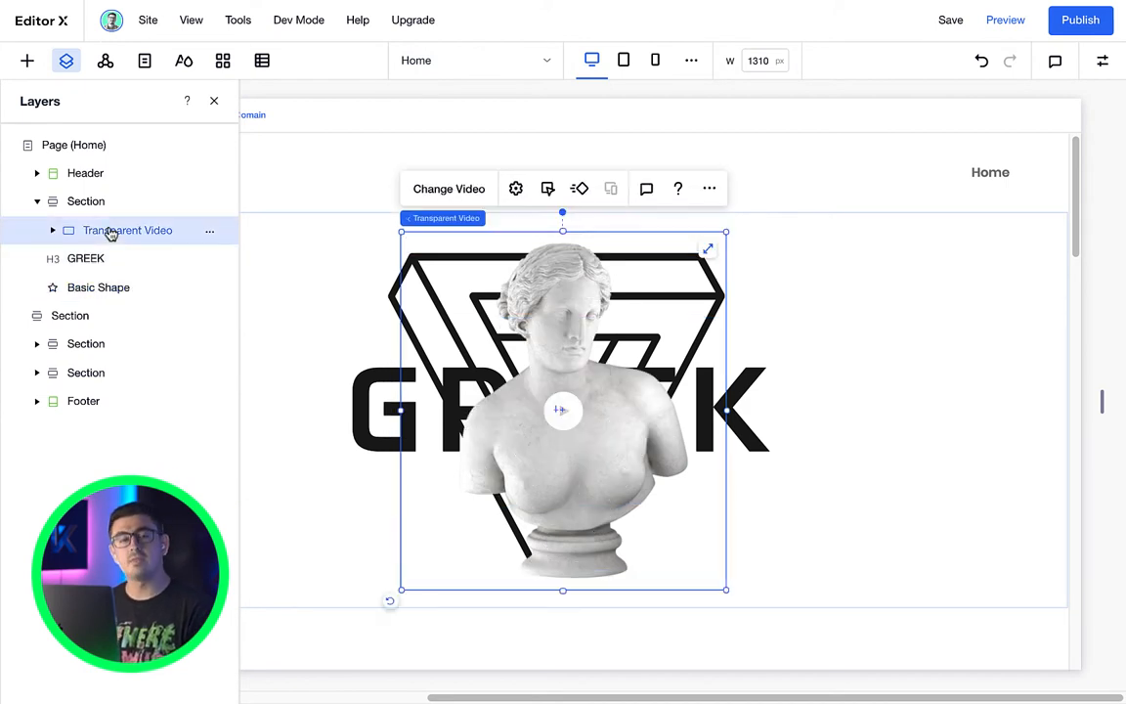
{"action": "left_click", "coordinate": [209, 230]}
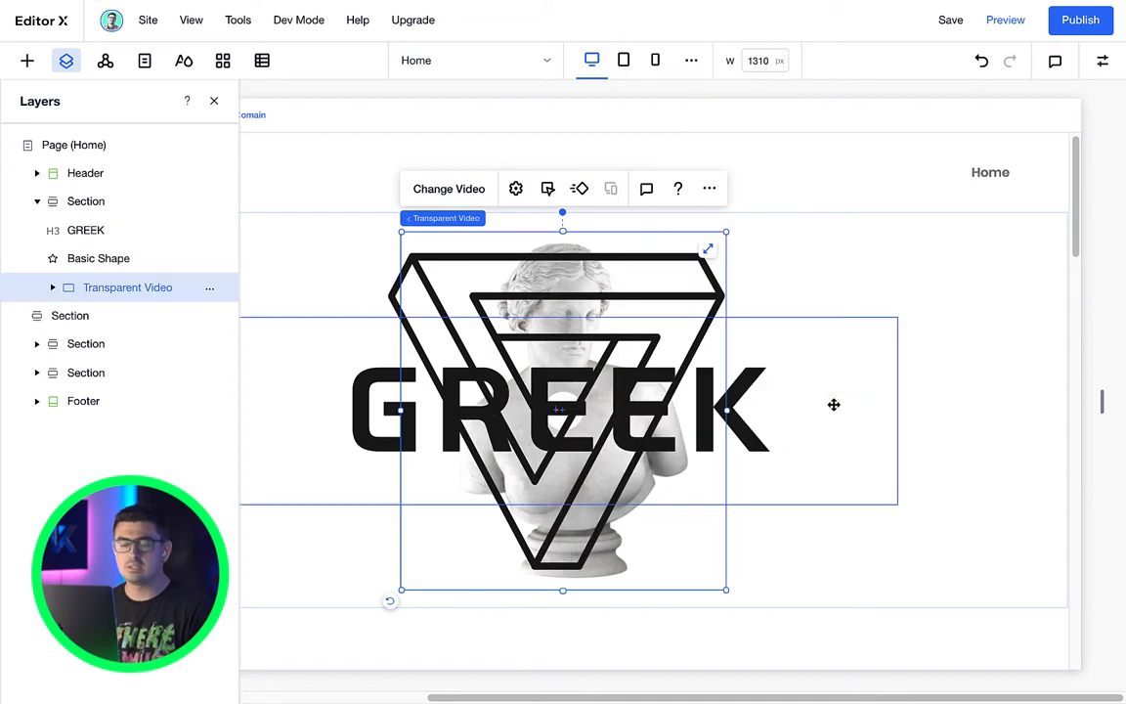
{"action": "left_click", "coordinate": [98, 258]}
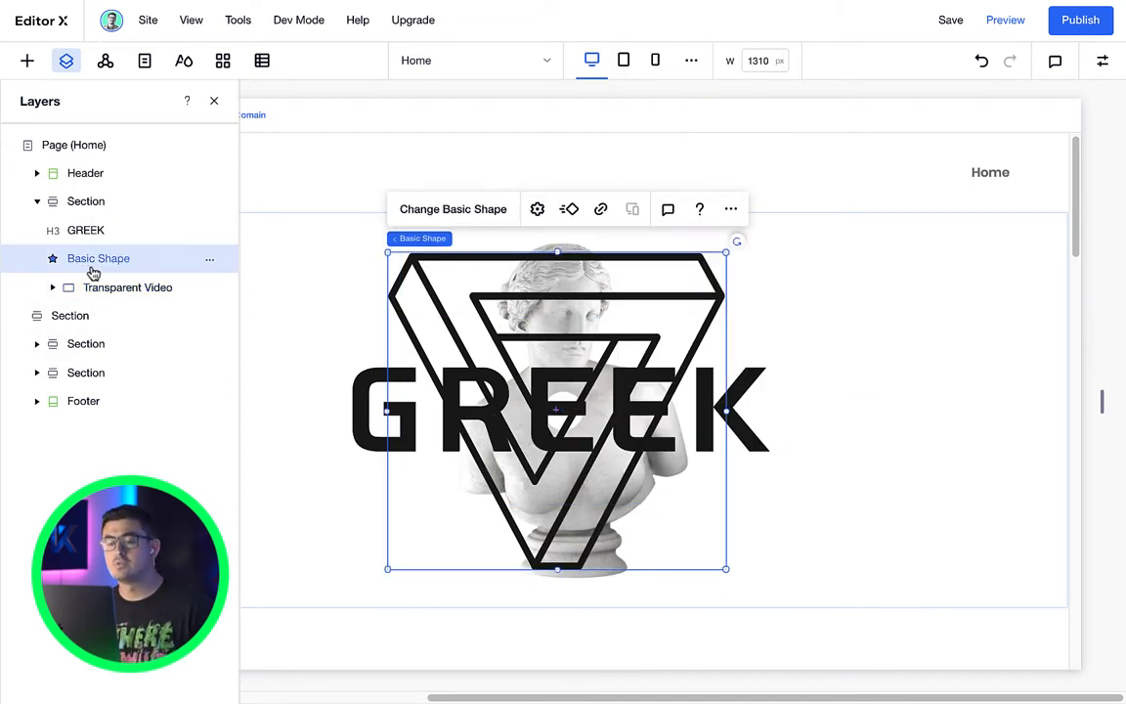
{"action": "left_click", "coordinate": [127, 286]}
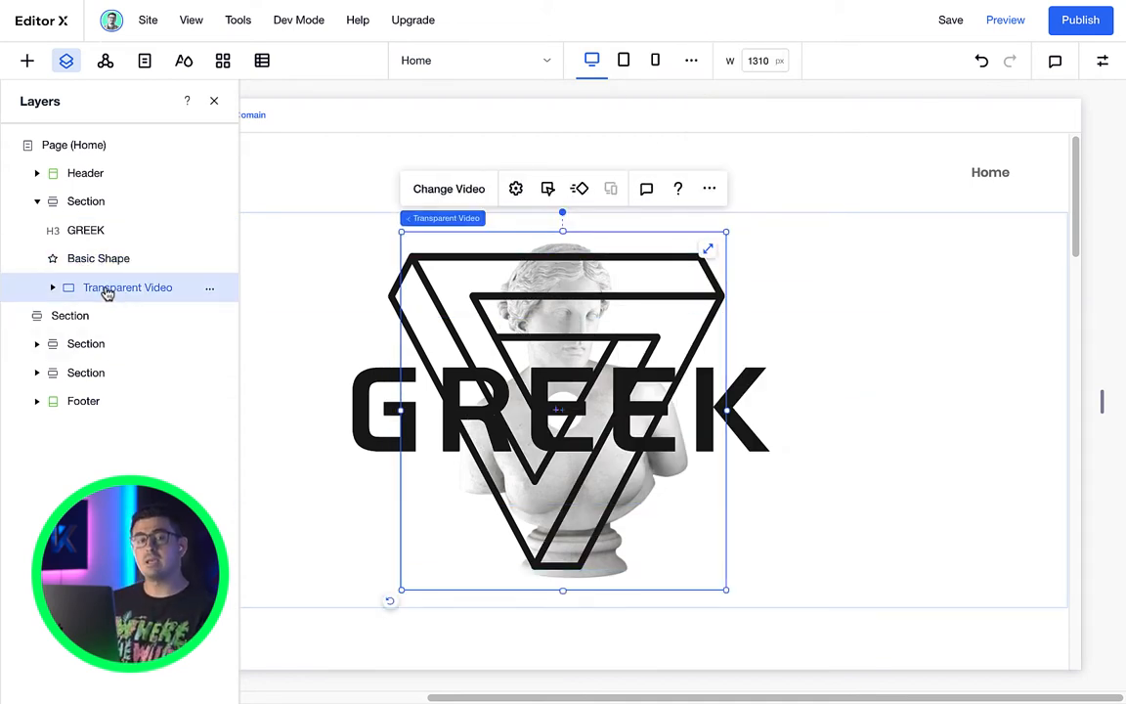
{"action": "left_click", "coordinate": [98, 258]}
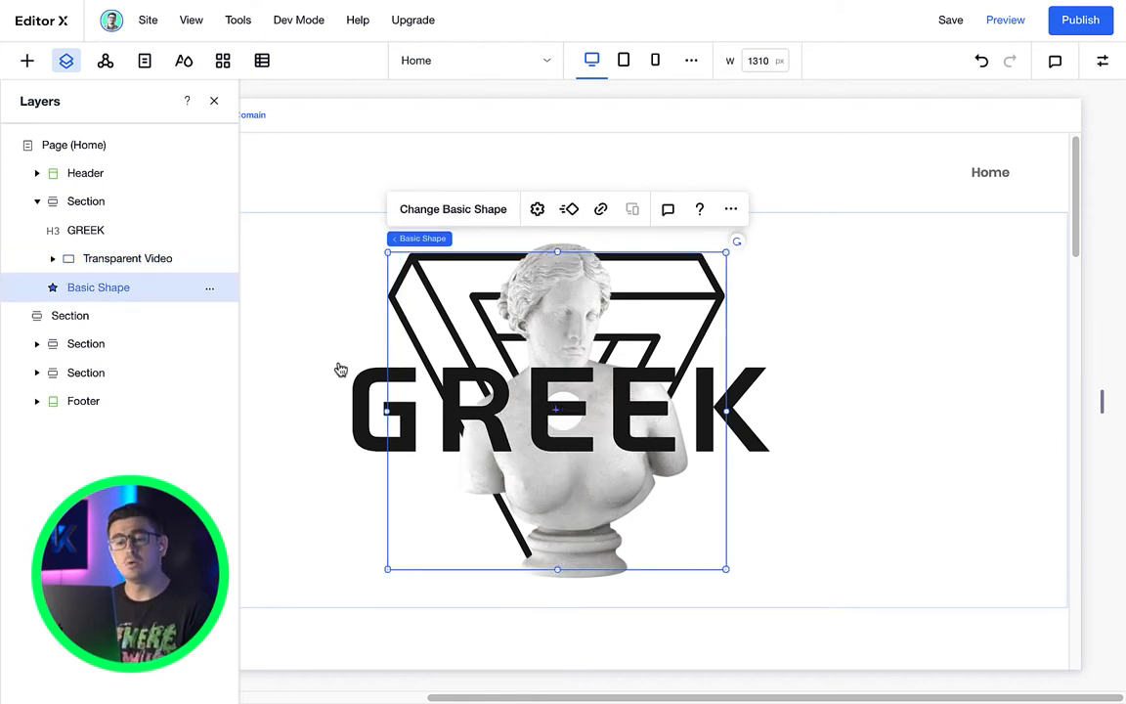
{"action": "left_click", "coordinate": [1089, 60]}
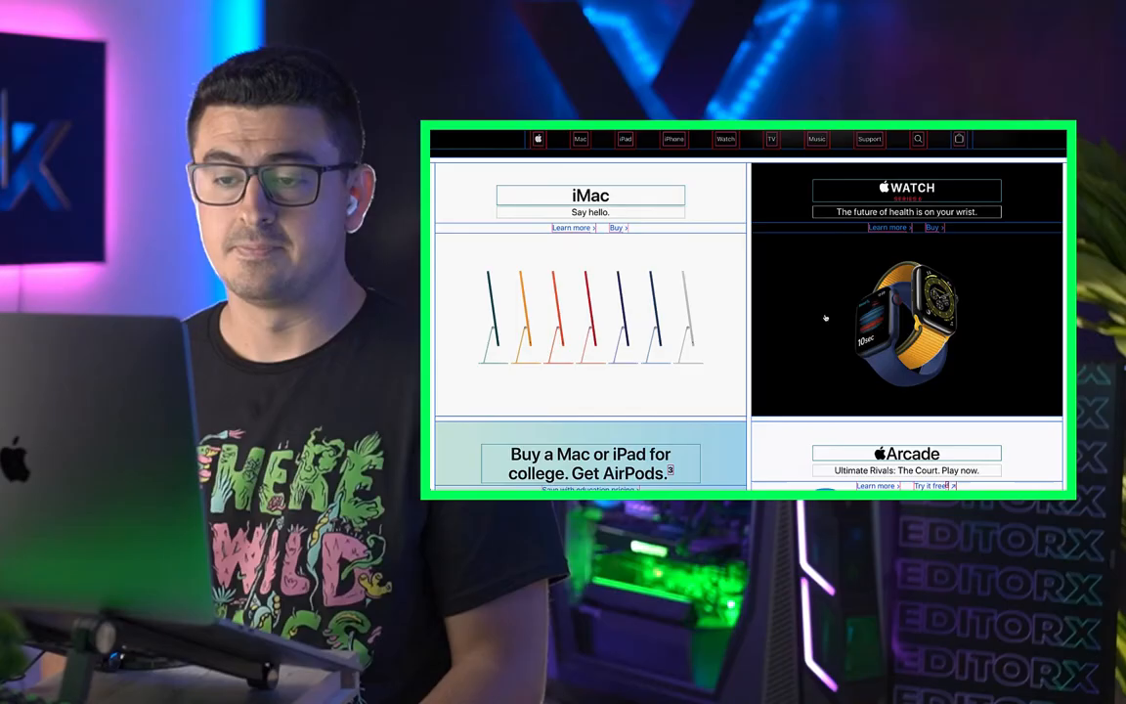
{"action": "mouse_move", "coordinate": [621, 216]}
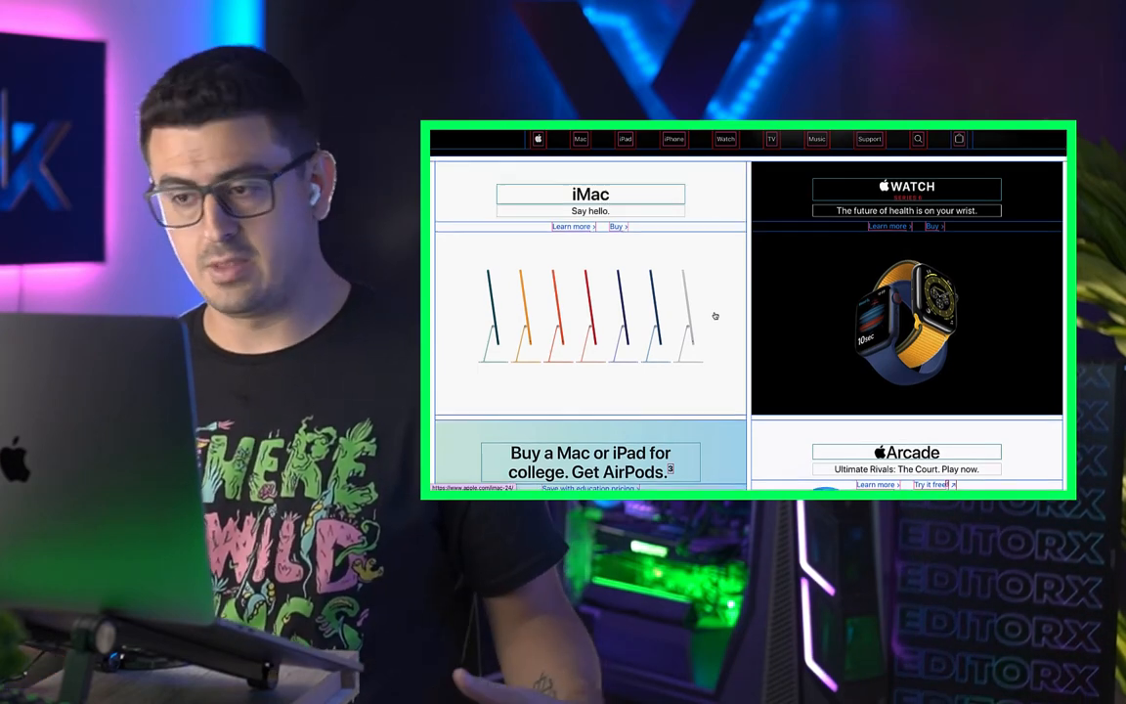
{"action": "scroll", "scroll_direction": "down", "scroll_amount": 3}
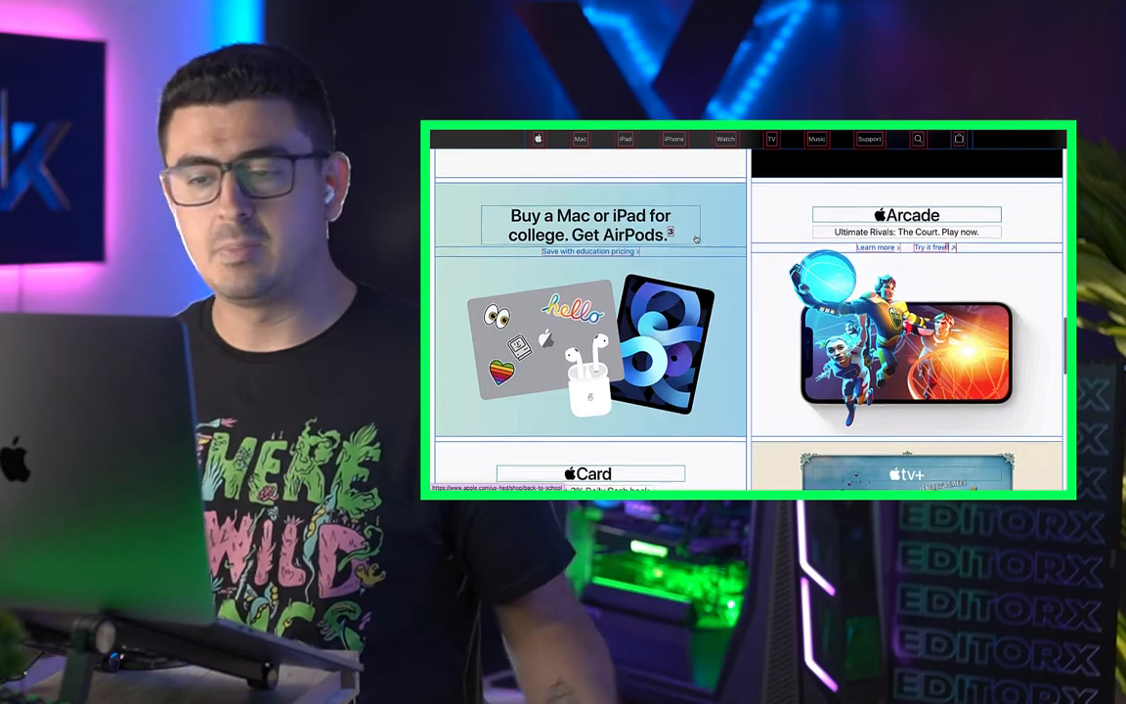
{"action": "scroll", "scroll_direction": "down", "scroll_amount": 3}
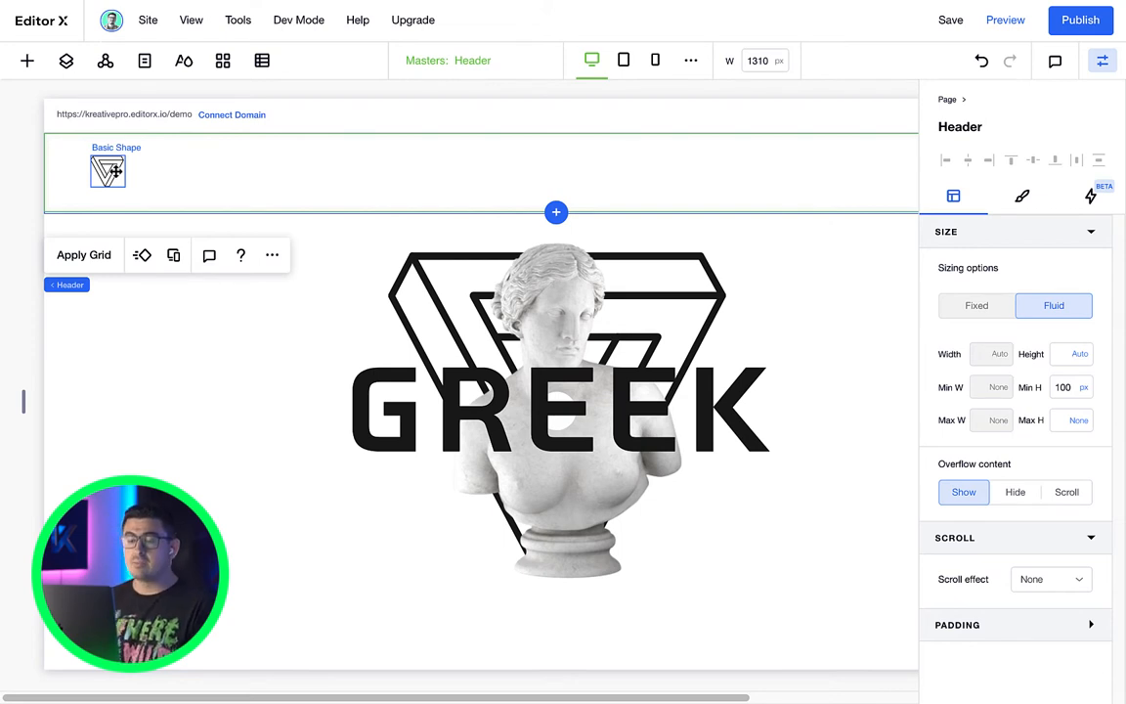
Step: Select the header's Basic Shape logo and drag it back to the header's top-left
{"action": "left_click", "coordinate": [65, 60]}
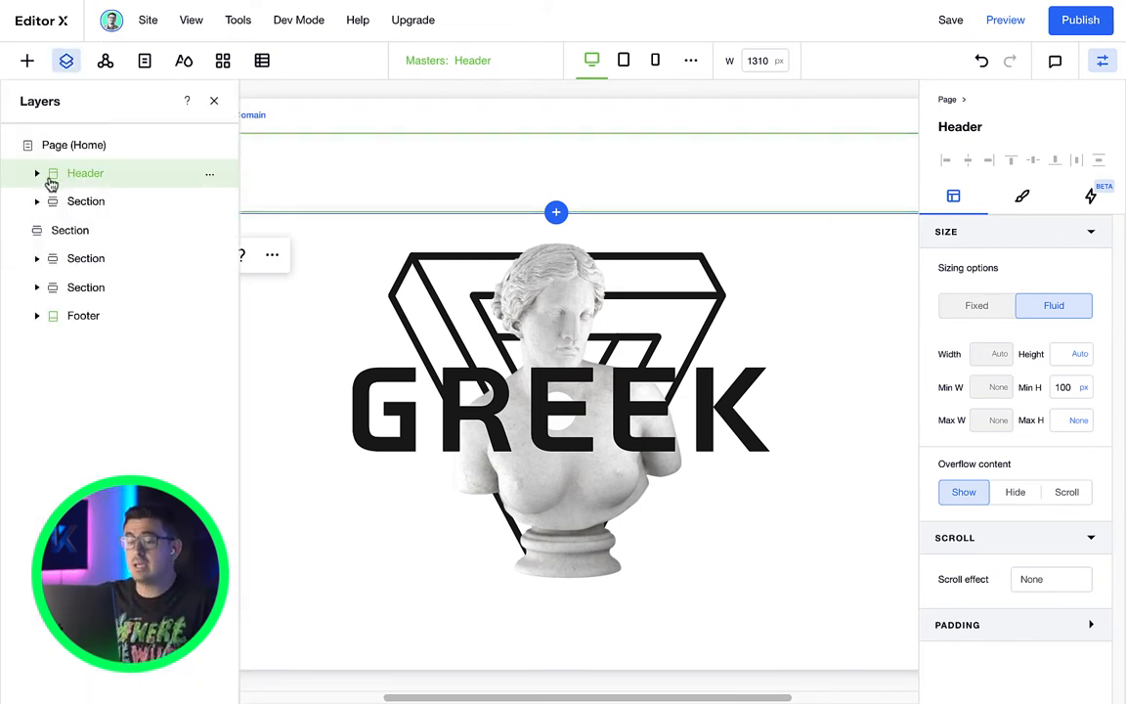
{"action": "left_click", "coordinate": [36, 173]}
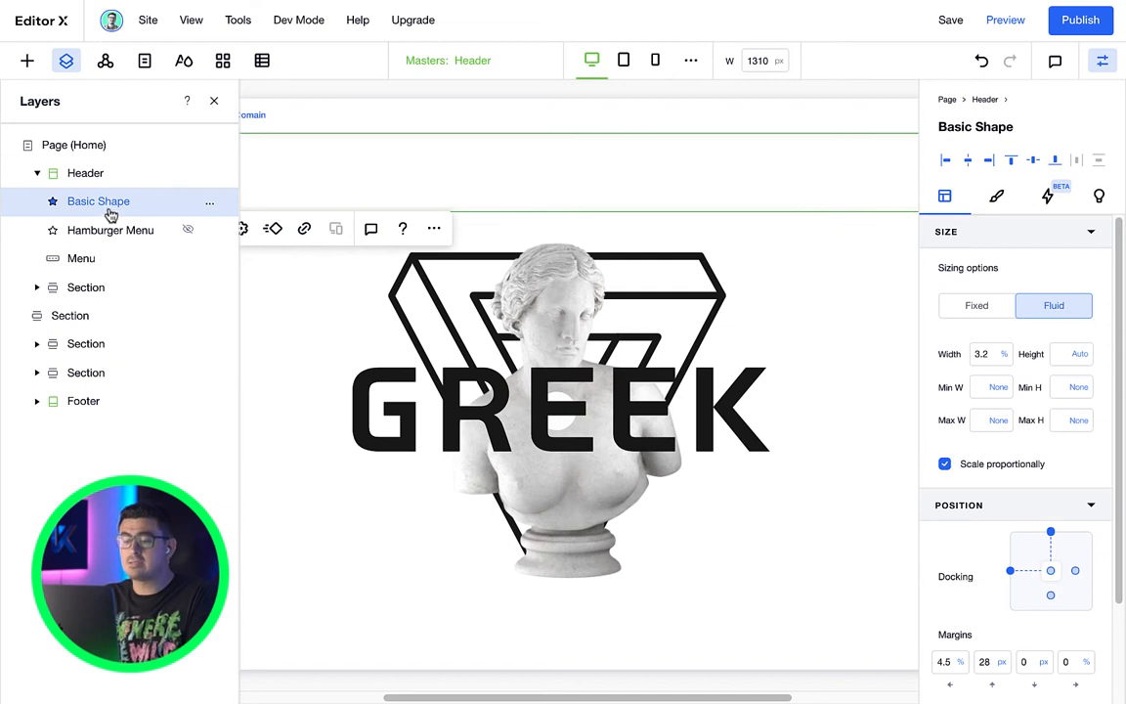
{"action": "left_click", "coordinate": [109, 229]}
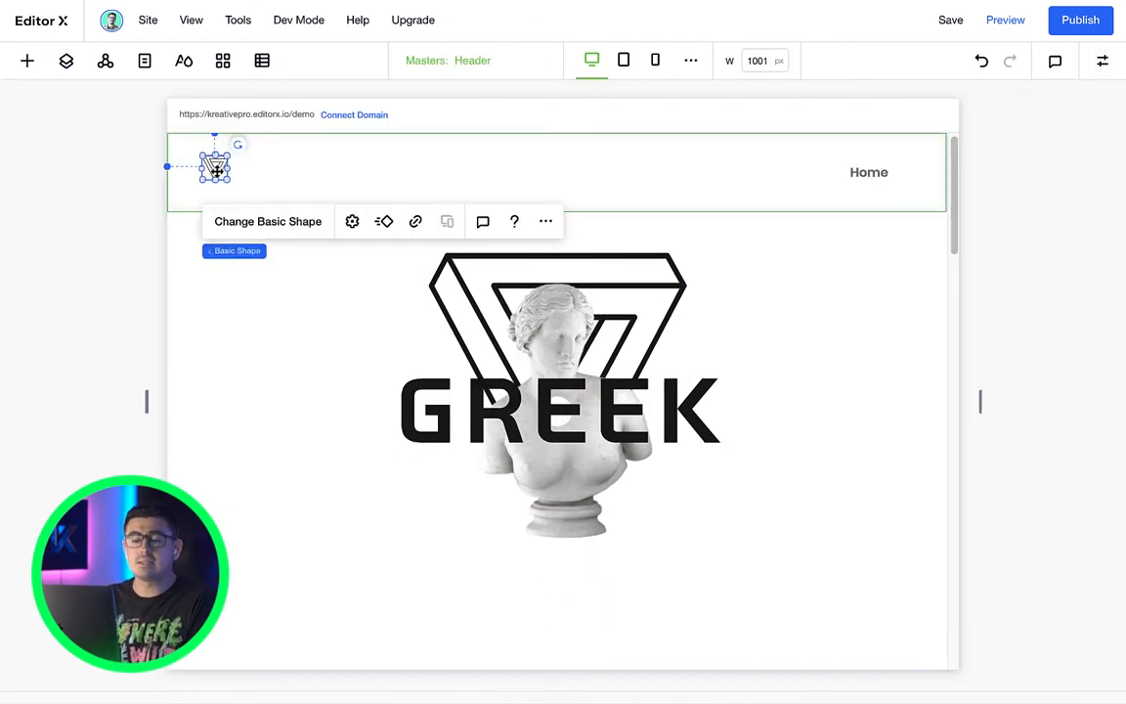
{"action": "left_click_drag", "start_coordinate": [216, 167], "coordinate": [246, 252]}
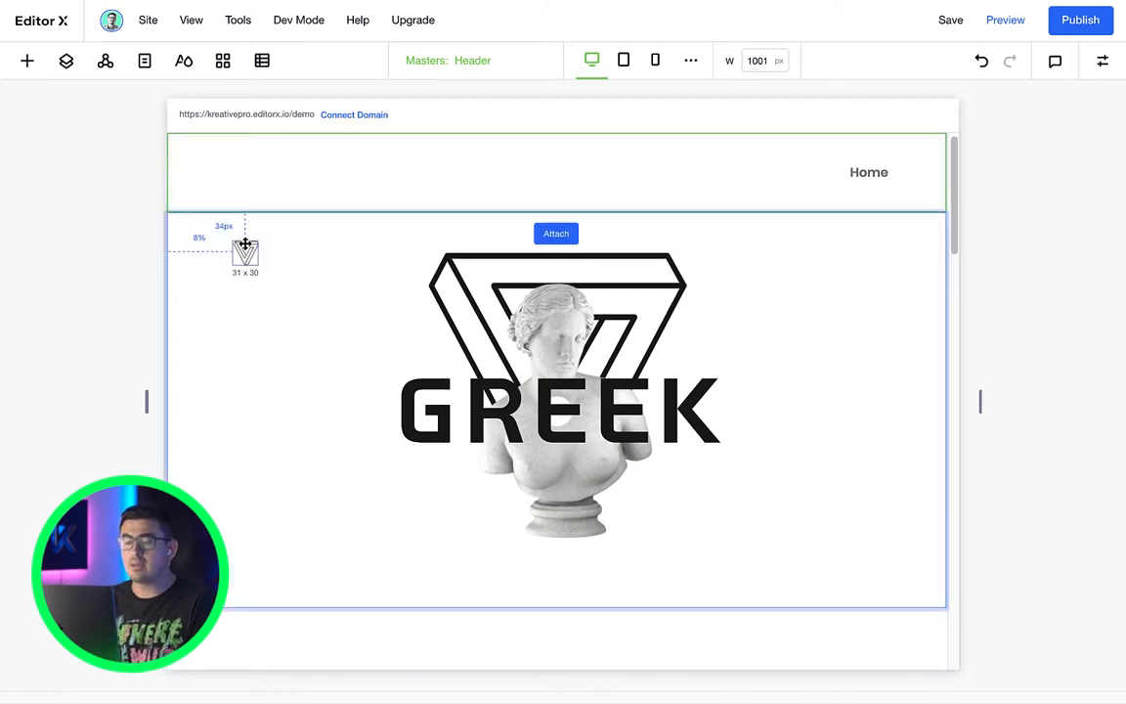
{"action": "left_click_drag", "start_coordinate": [245, 251], "coordinate": [219, 169]}
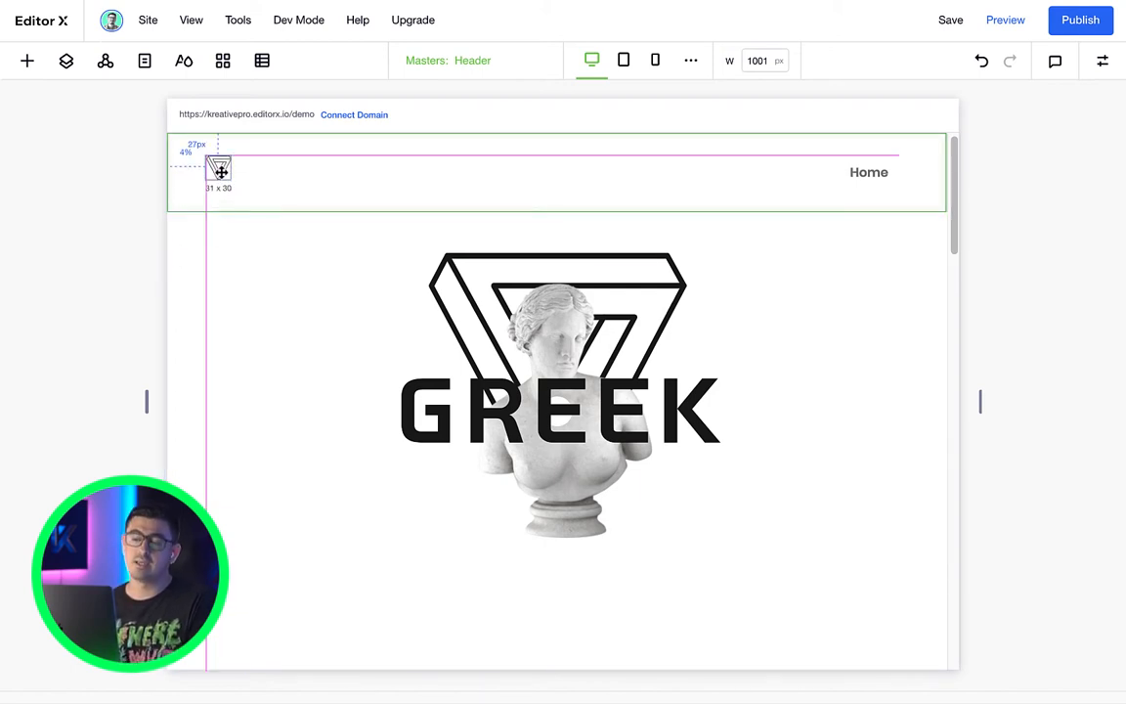
{"action": "left_click", "coordinate": [66, 61]}
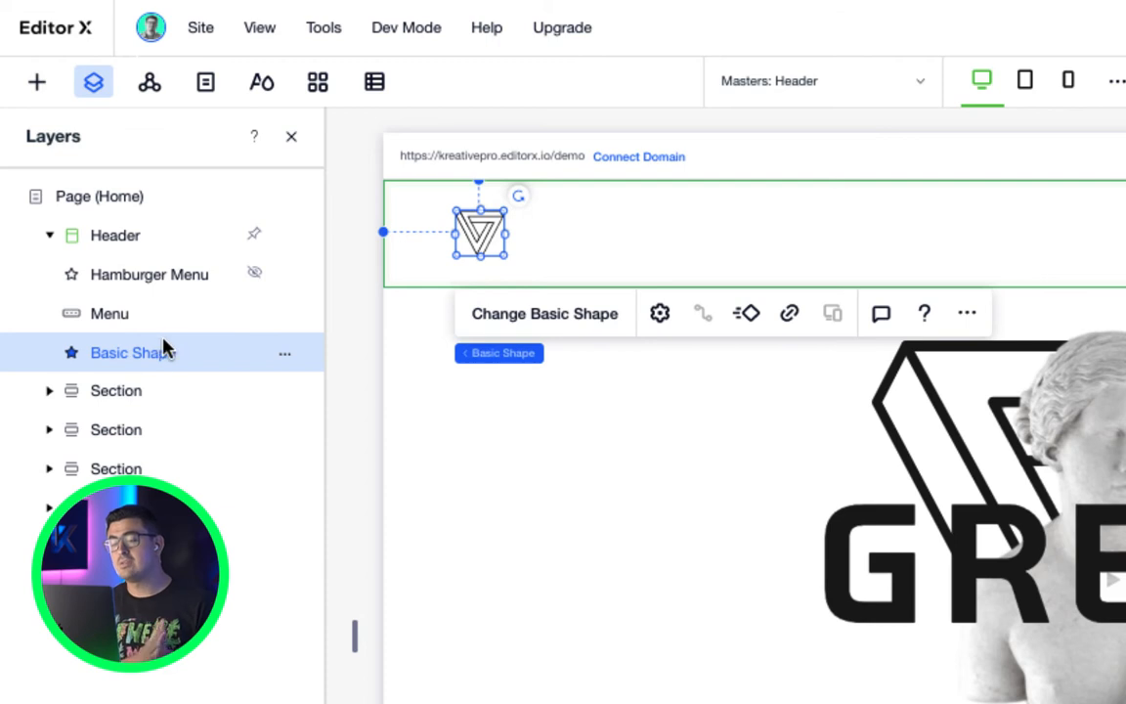
{"action": "left_click_drag", "start_coordinate": [132, 352], "coordinate": [132, 264]}
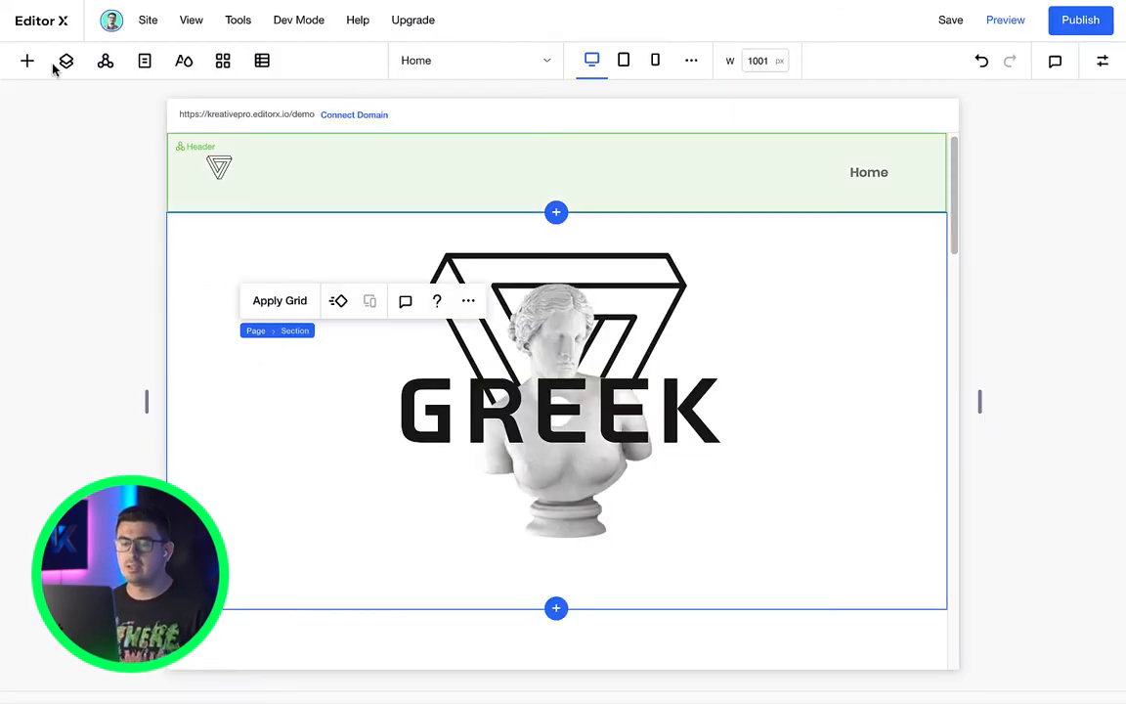
Step: Add an empty container at the hero's upper left and shift the GREEK title left
{"action": "right_click", "coordinate": [557, 411]}
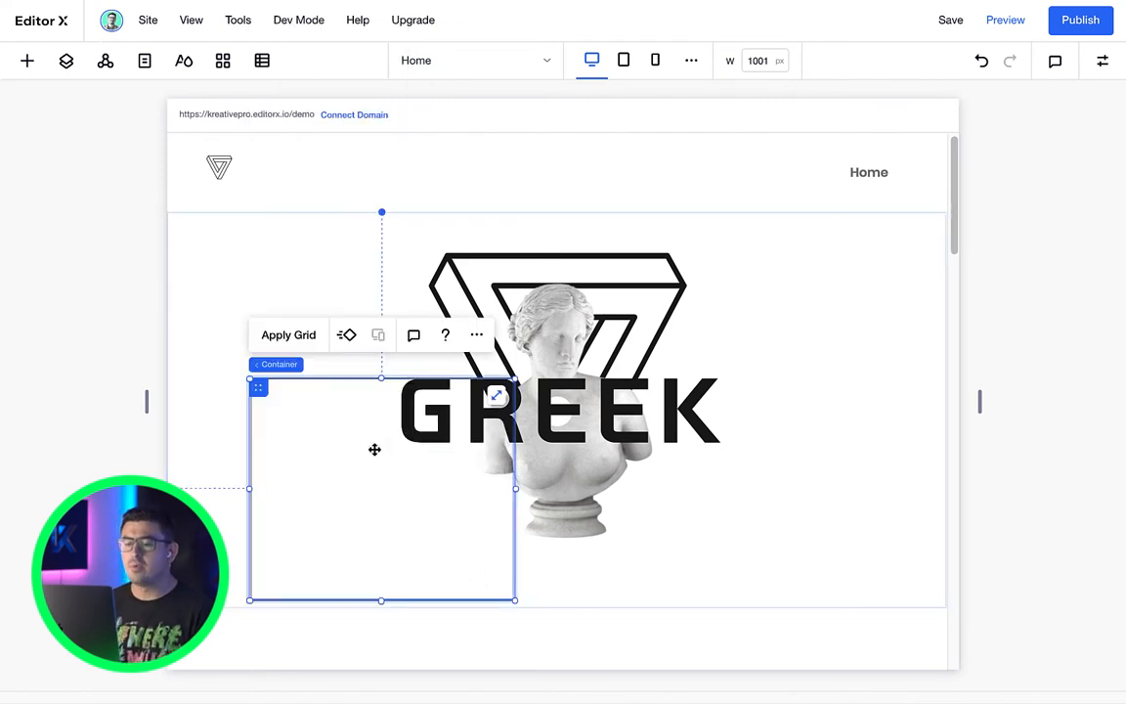
{"action": "left_click_drag", "start_coordinate": [374, 450], "coordinate": [370, 381]}
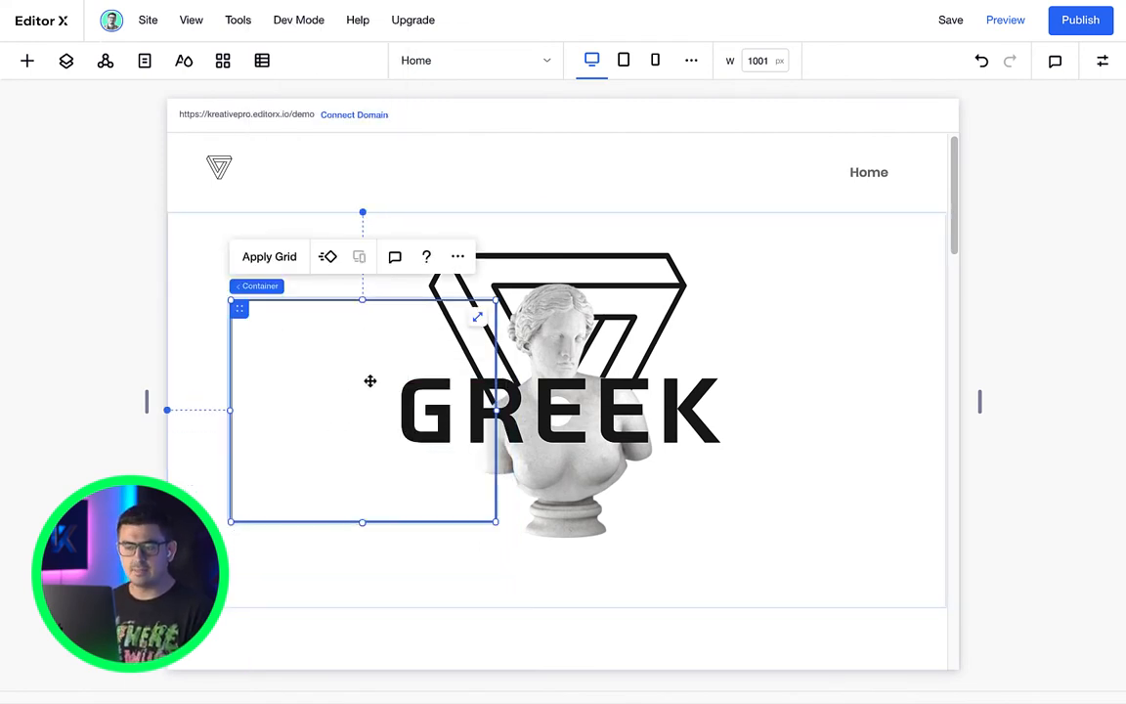
{"action": "left_click", "coordinate": [674, 399]}
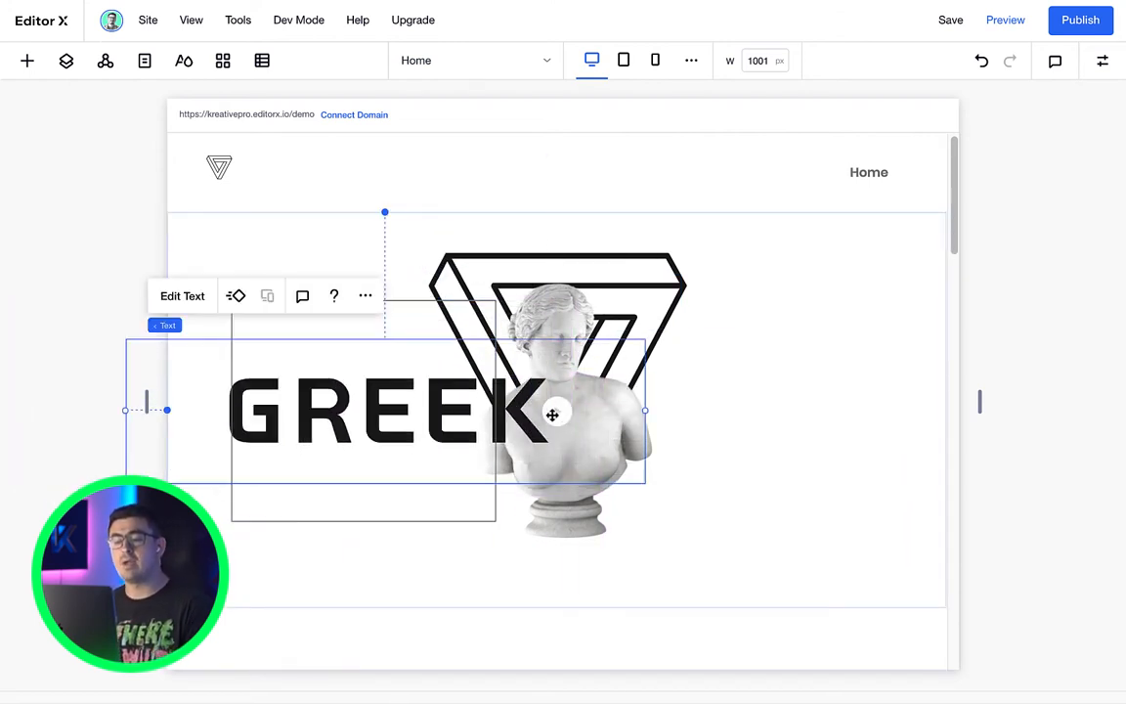
{"action": "left_click", "coordinate": [66, 60]}
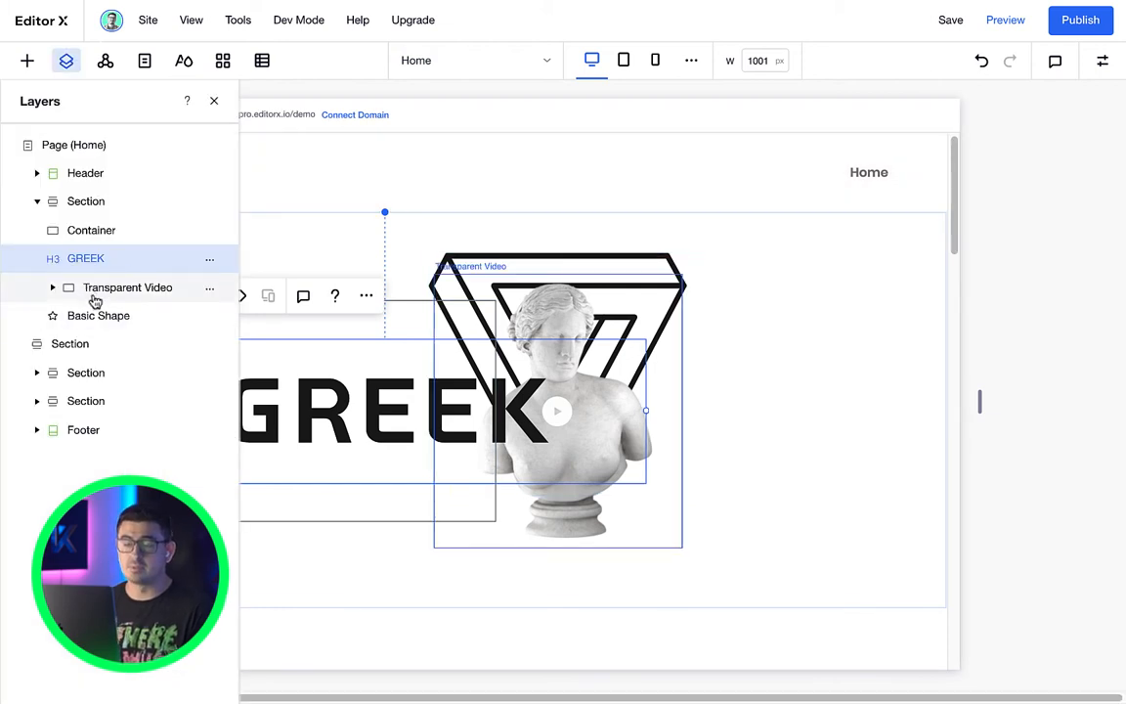
{"action": "left_click", "coordinate": [91, 230]}
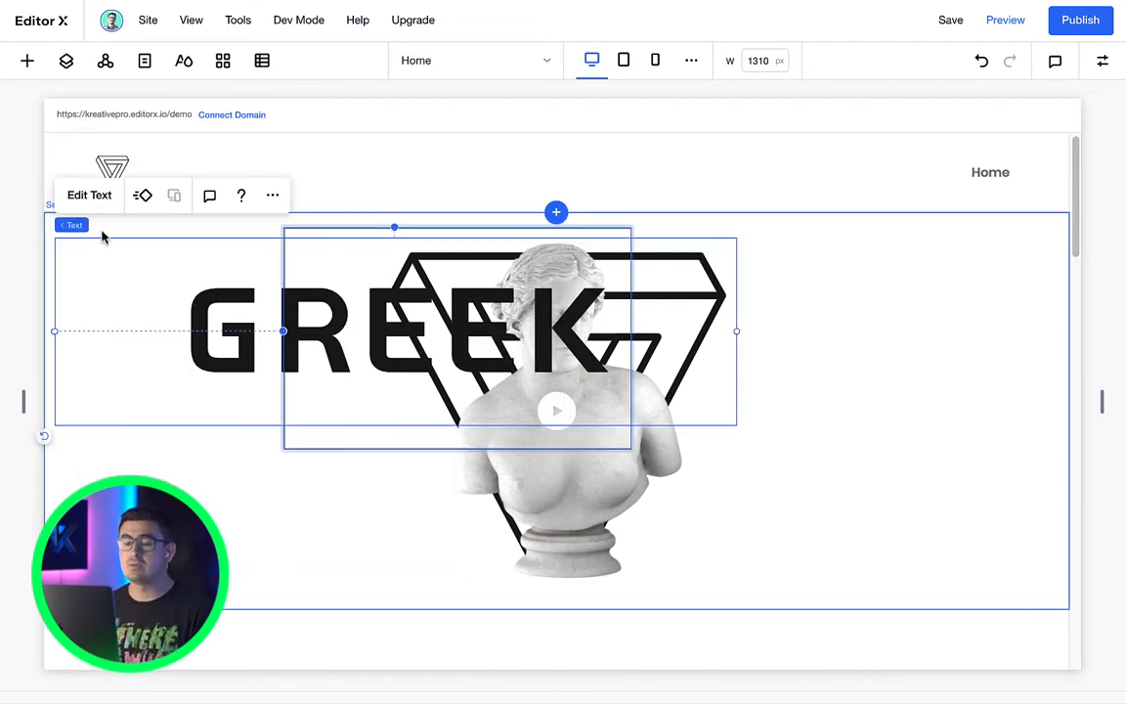
Step: Shrink the desktop canvas preview width to 1124 px
{"action": "left_click", "coordinate": [121, 225]}
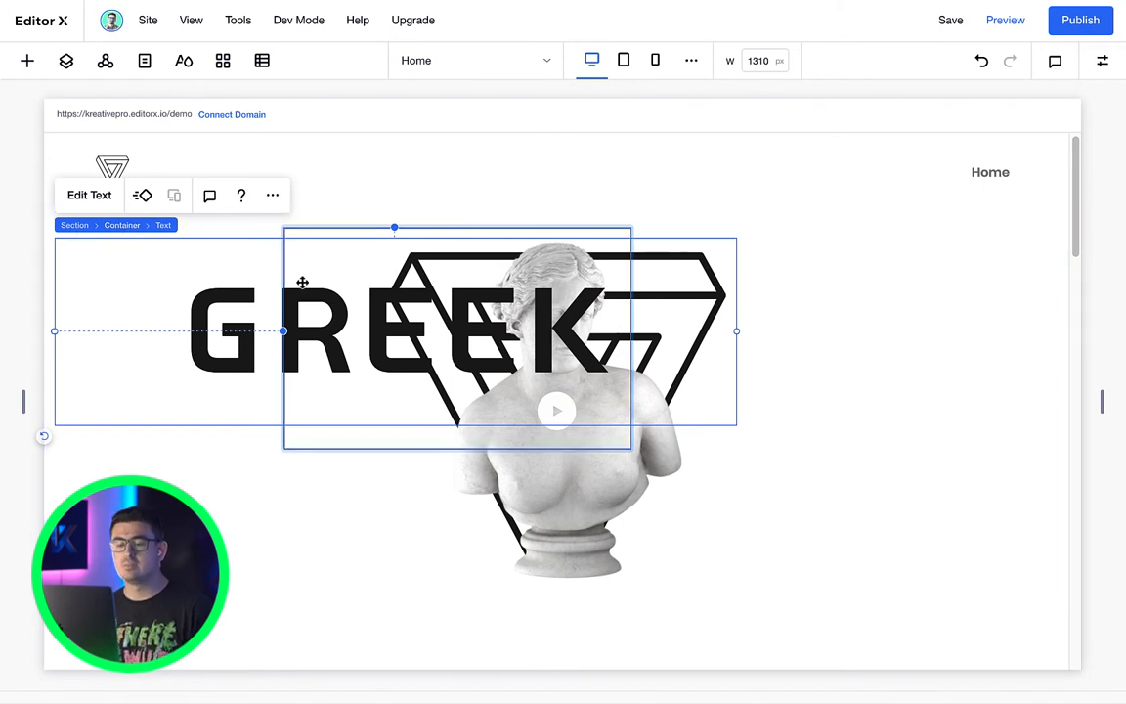
{"action": "left_click", "coordinate": [121, 224]}
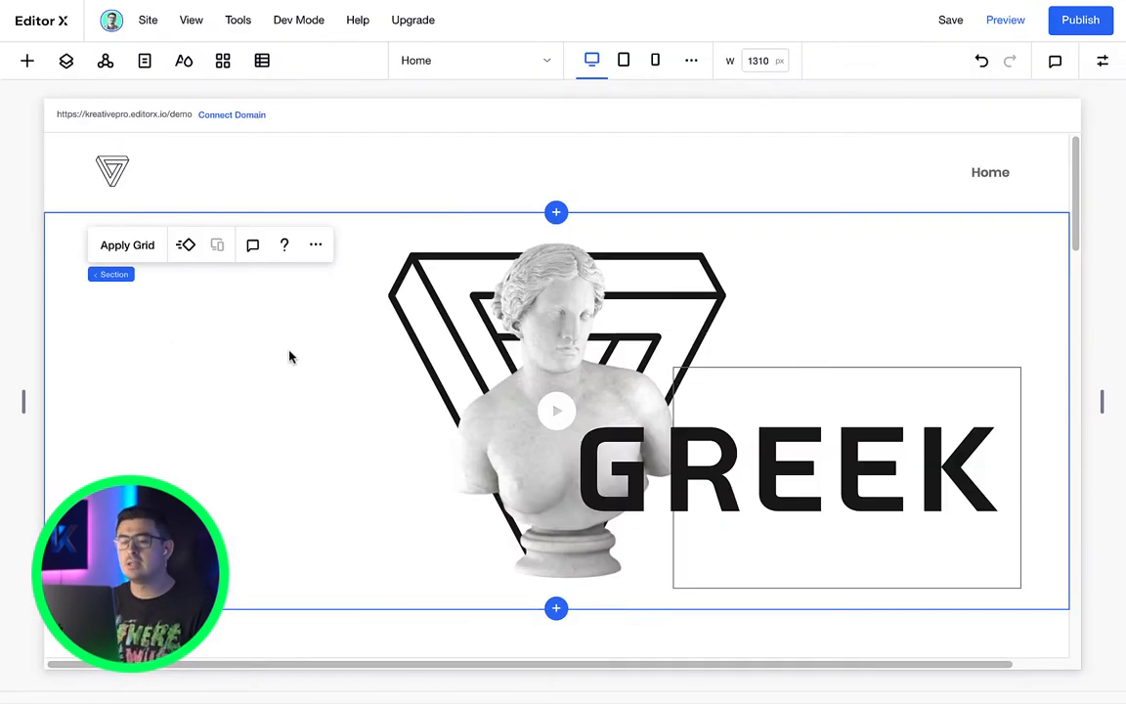
{"action": "mouse_move", "coordinate": [20, 369]}
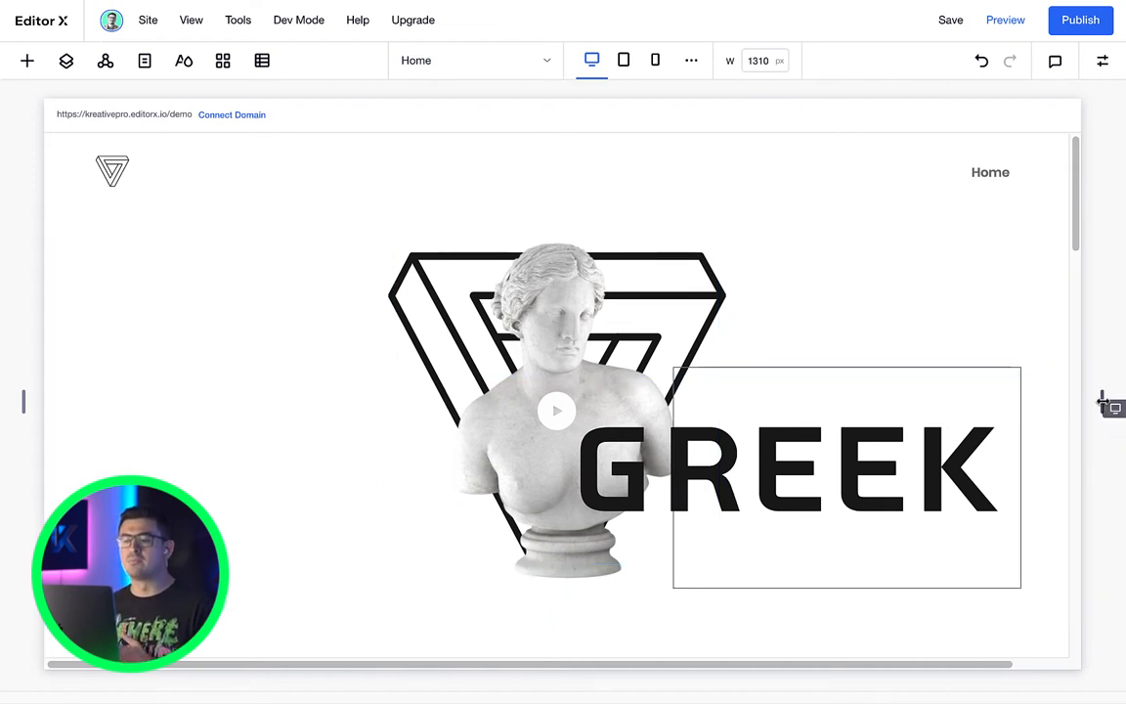
{"action": "left_click_drag", "start_coordinate": [1102, 401], "coordinate": [994, 401]}
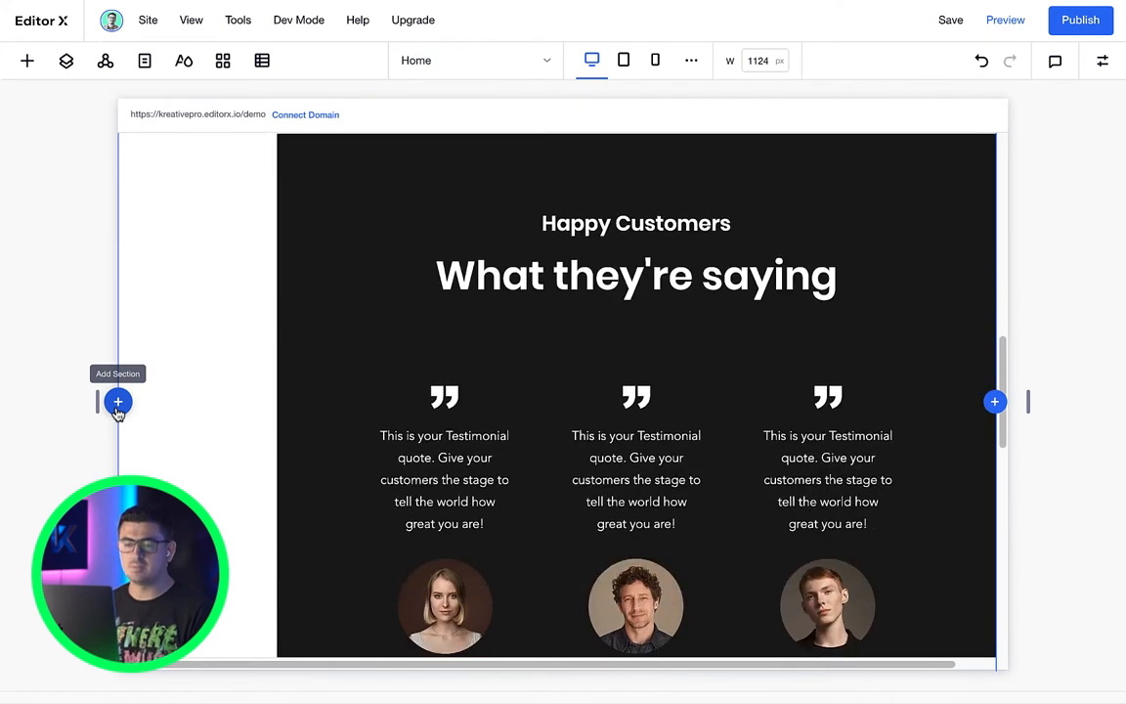
Step: Add a blank vertical section on the page's left, listed first in Layers
{"action": "left_click", "coordinate": [117, 402]}
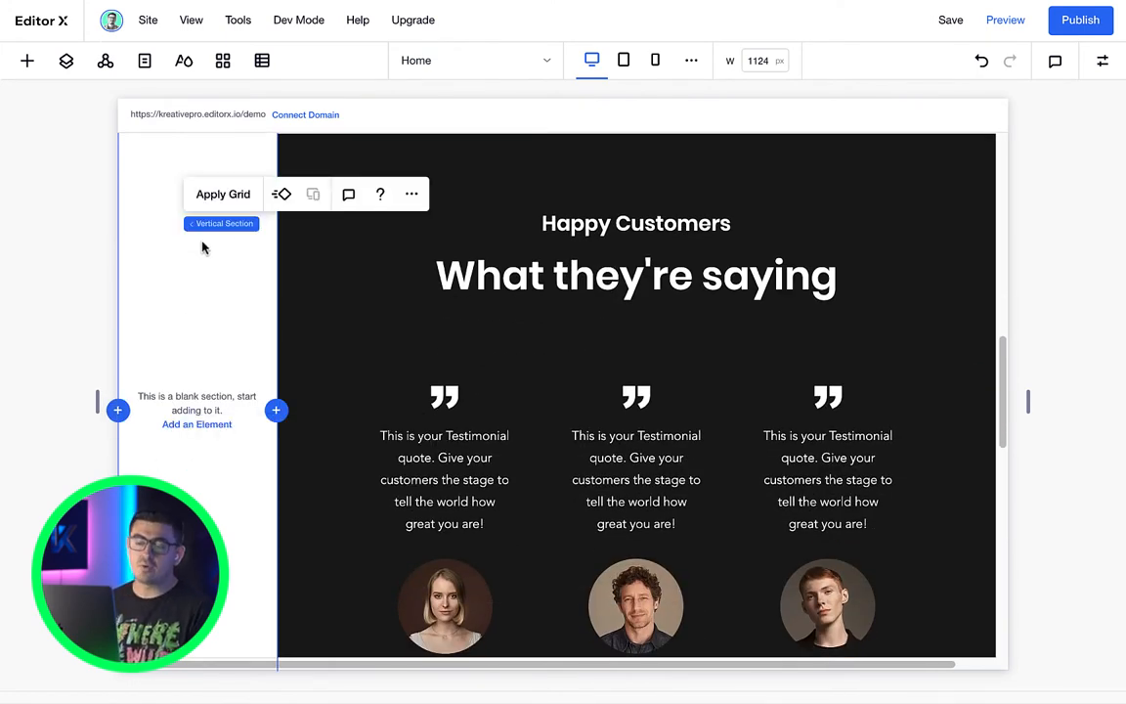
{"action": "scroll", "scroll_direction": "up", "scroll_amount": 3}
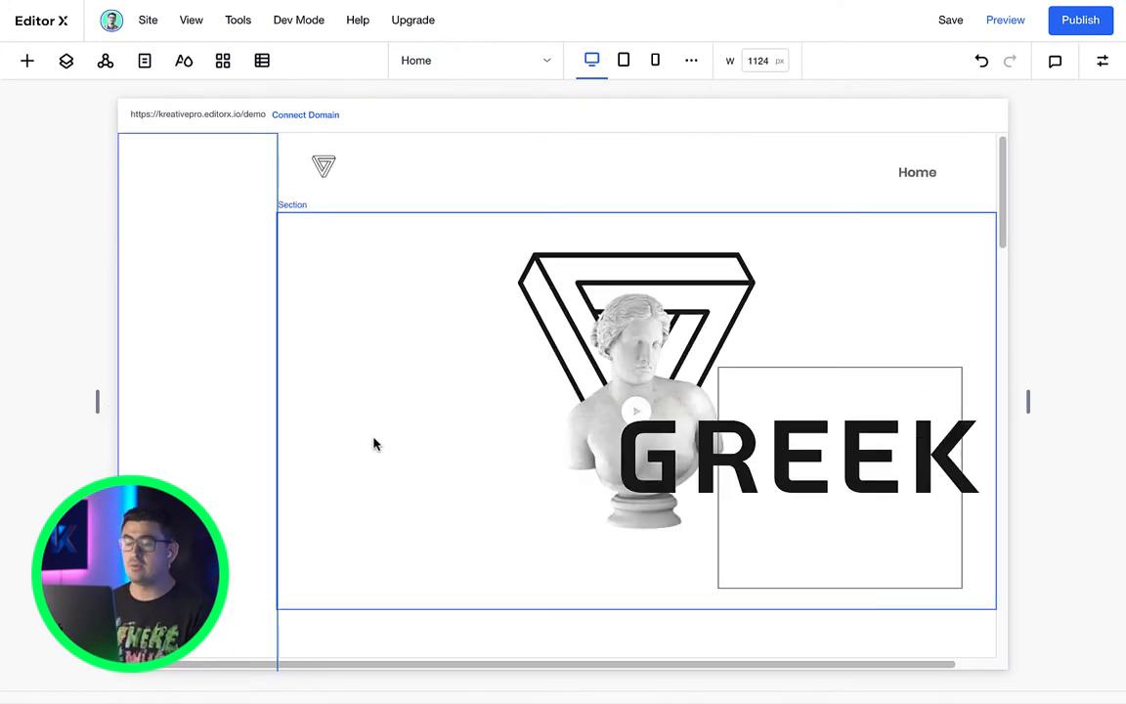
{"action": "mouse_move", "coordinate": [369, 474]}
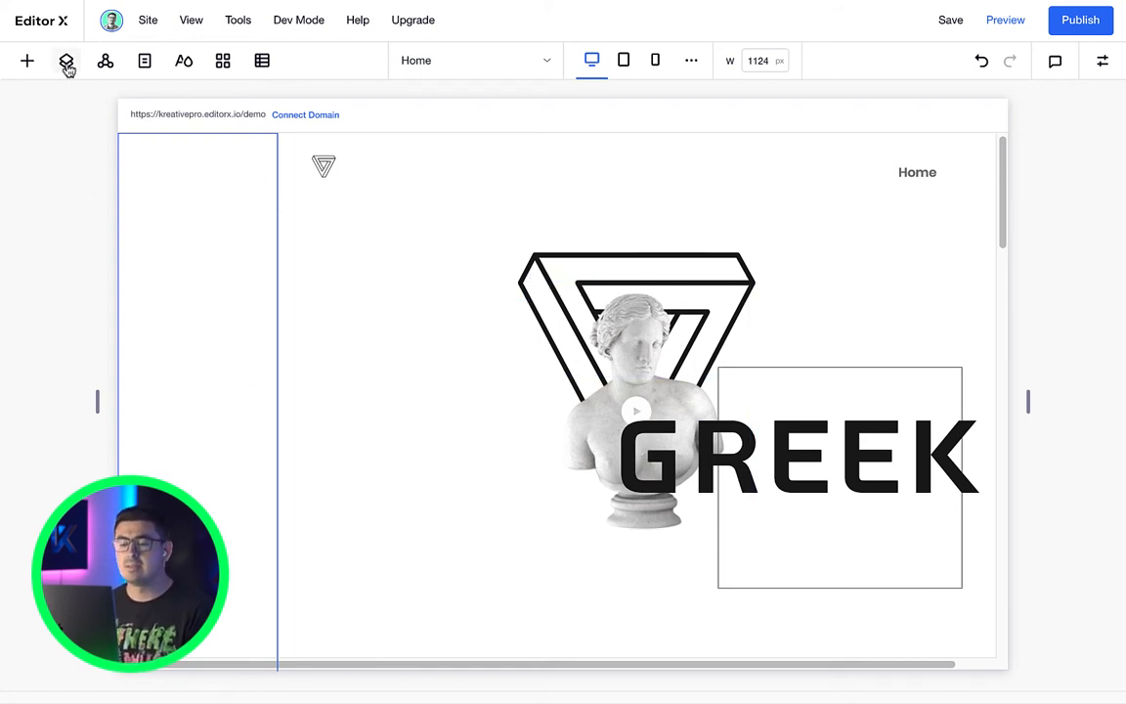
{"action": "left_click", "coordinate": [66, 61]}
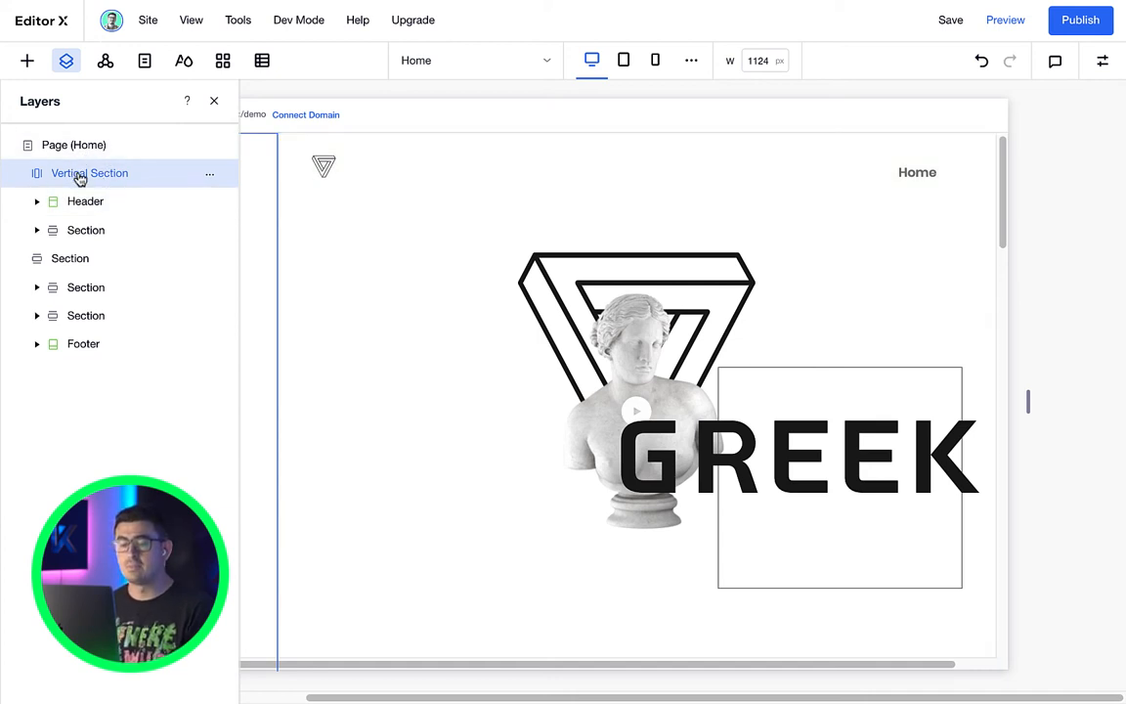
{"action": "mouse_move", "coordinate": [137, 188]}
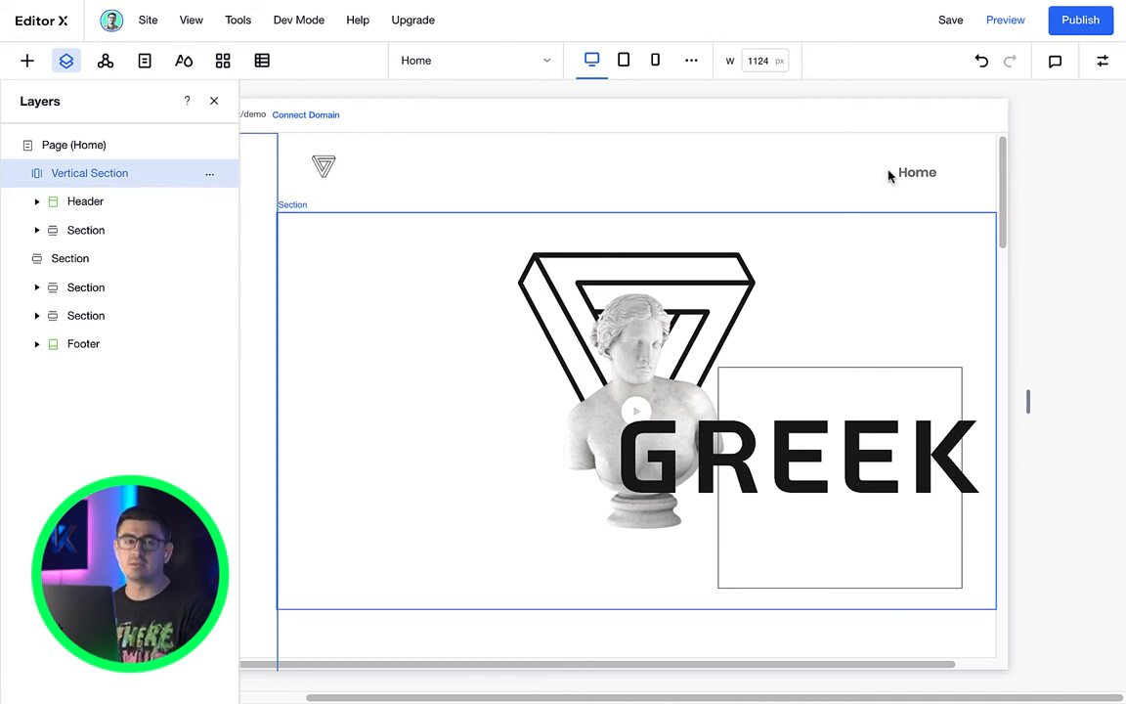
Step: Give the vertical section a 100% opaque blue background and move it to the right edge
{"action": "left_click", "coordinate": [1101, 61]}
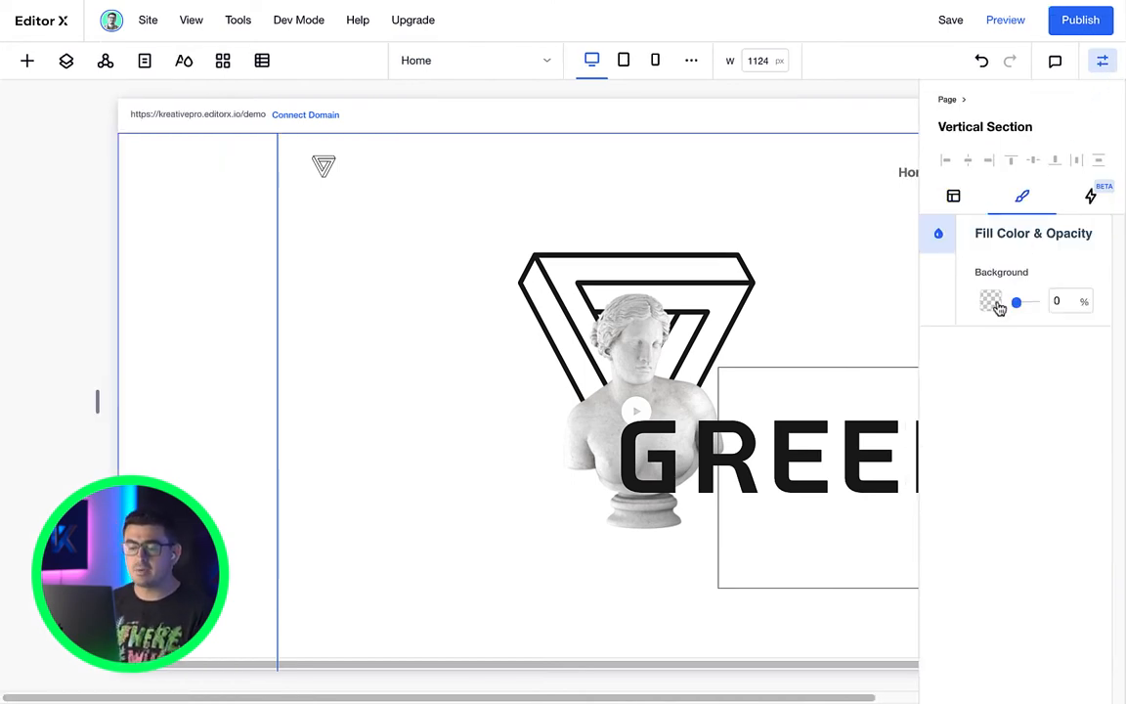
{"action": "left_click_drag", "start_coordinate": [1017, 301], "coordinate": [1038, 301]}
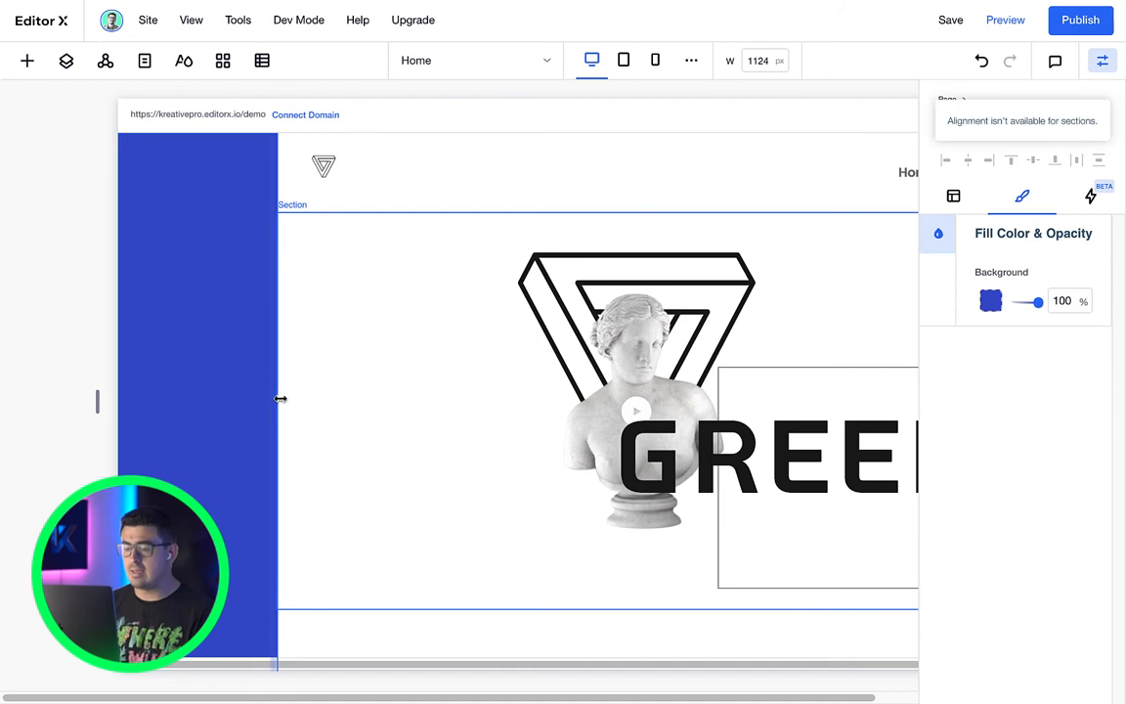
{"action": "left_click_drag", "start_coordinate": [280, 399], "coordinate": [349, 396]}
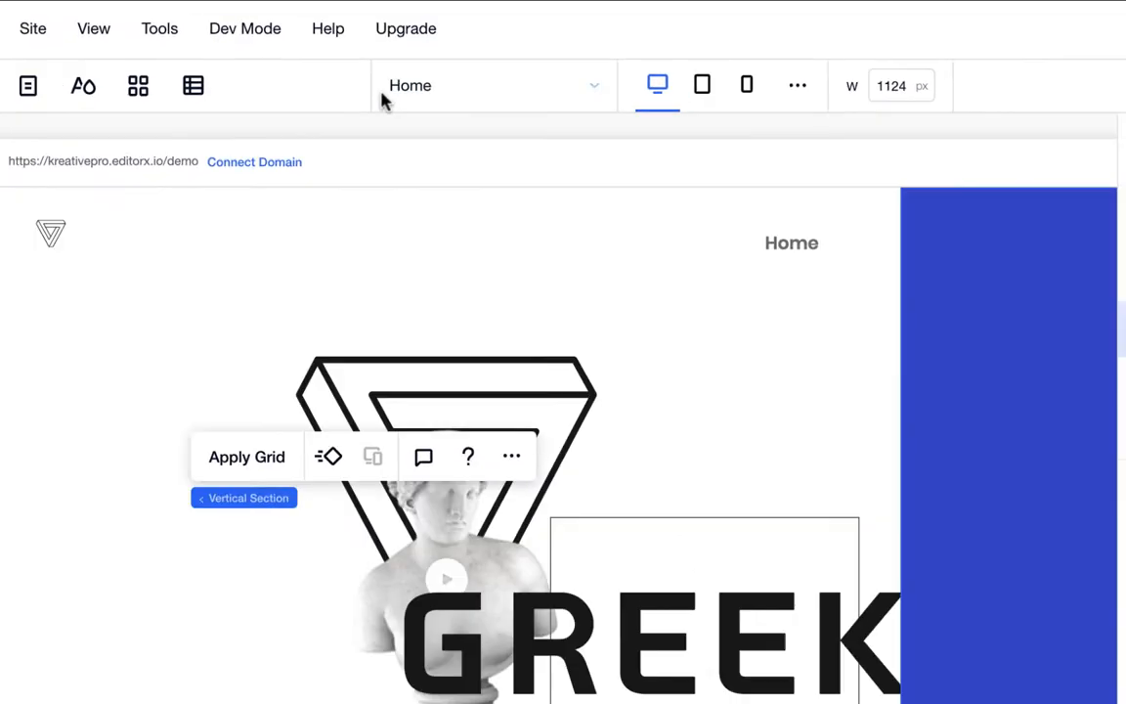
{"action": "left_click", "coordinate": [1104, 60]}
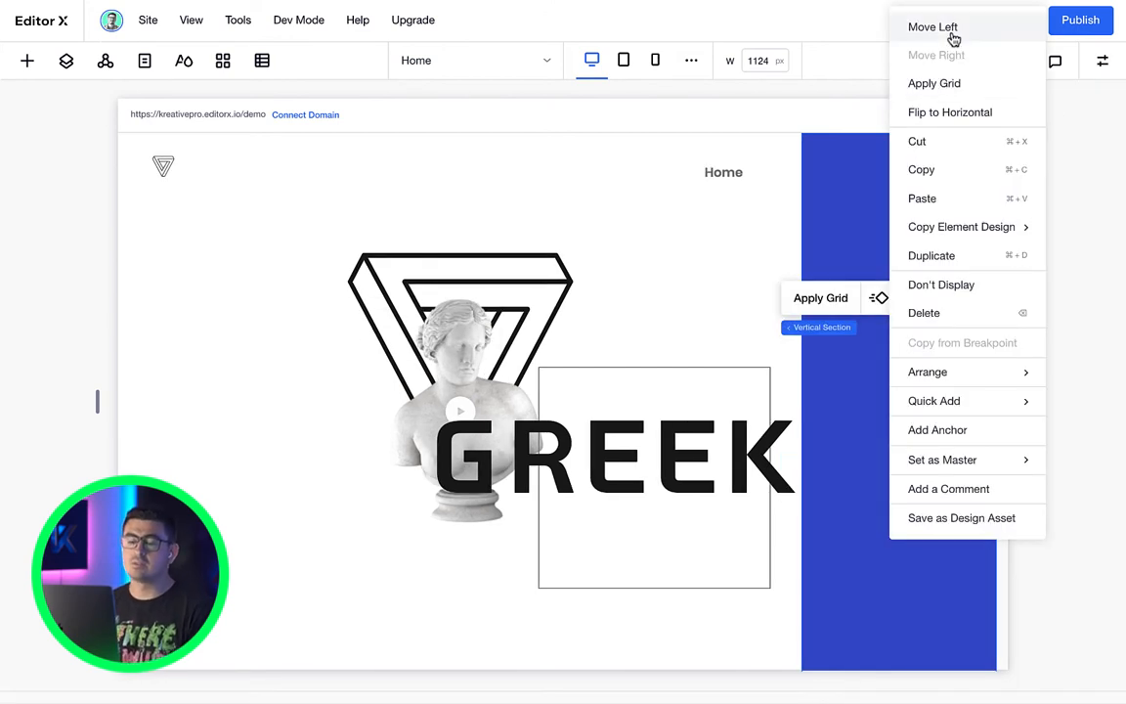
Step: Move the blue section back to the left and begin a new section beside the GREEK hero
{"action": "left_click", "coordinate": [932, 27]}
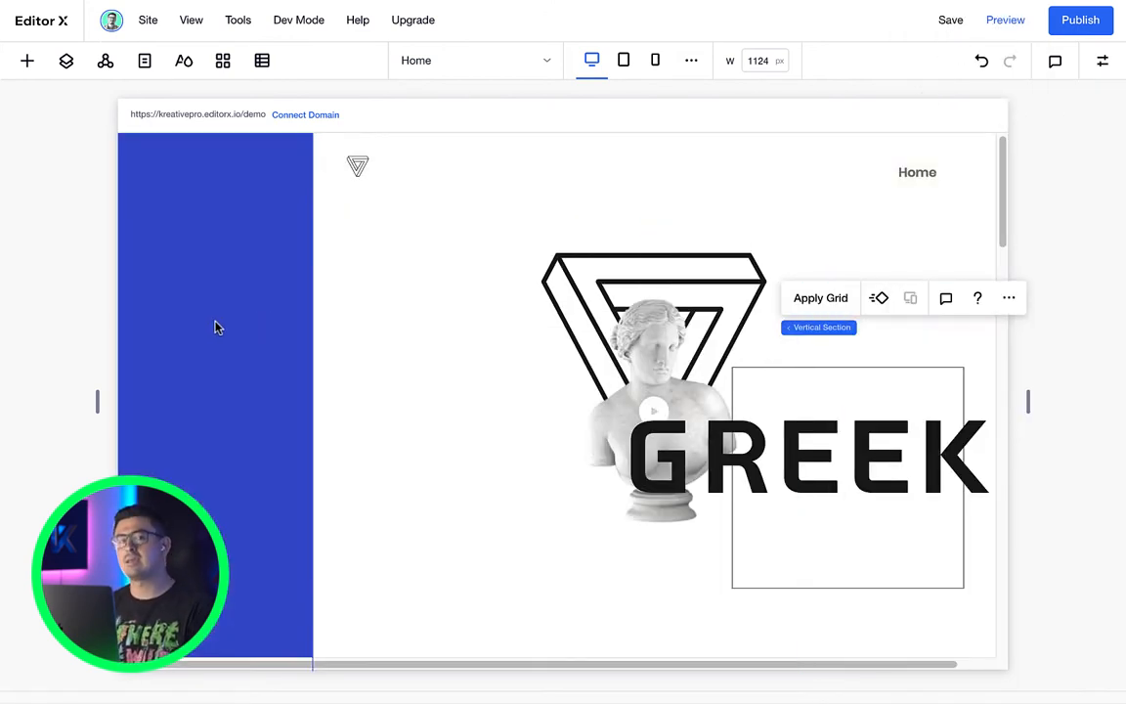
{"action": "left_click", "coordinate": [507, 437]}
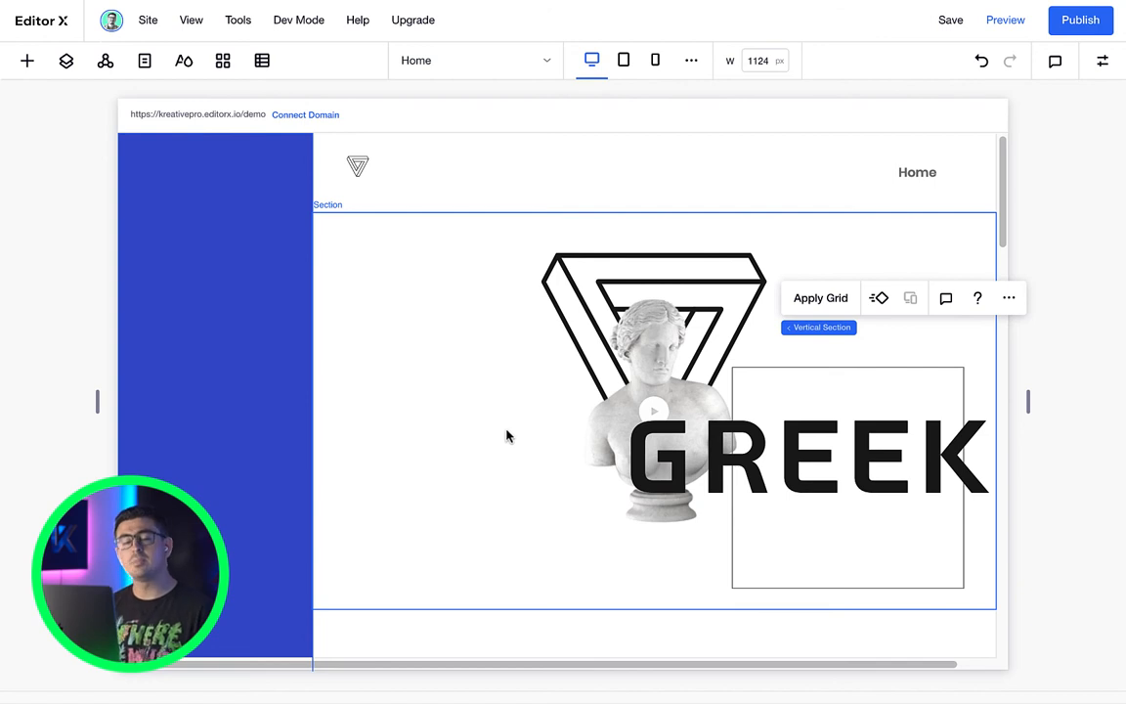
{"action": "left_click", "coordinate": [625, 248]}
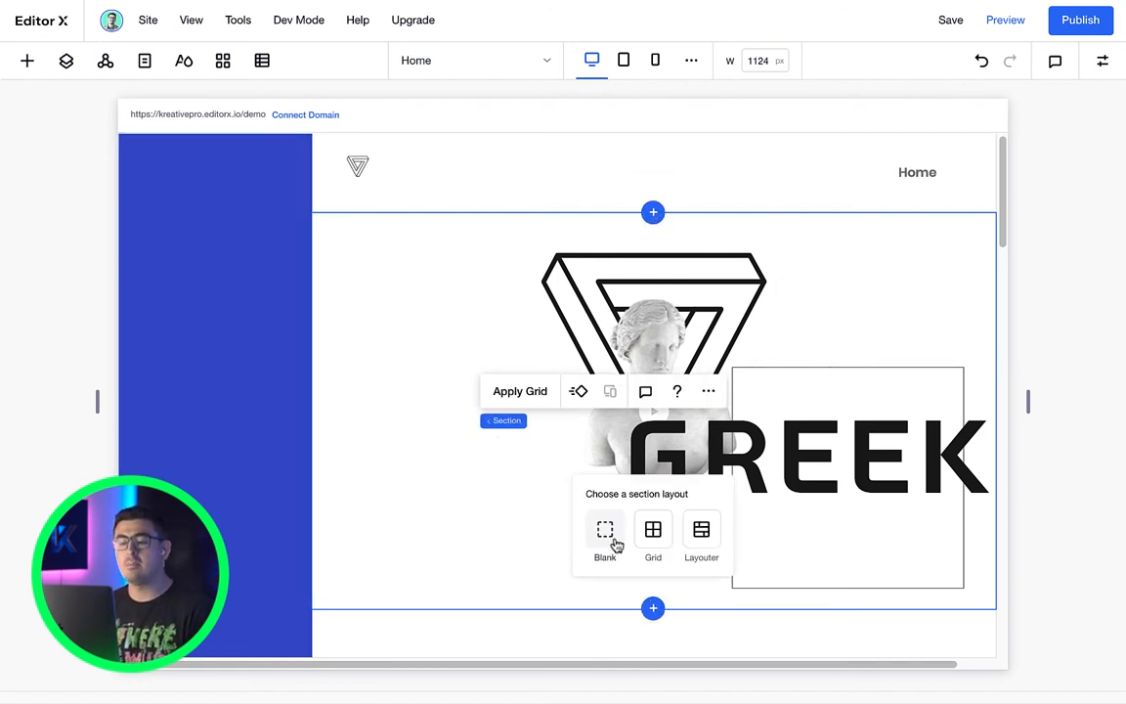
Step: Add a Blank section layout and open the Size width unit dropdown
{"action": "left_click", "coordinate": [604, 538]}
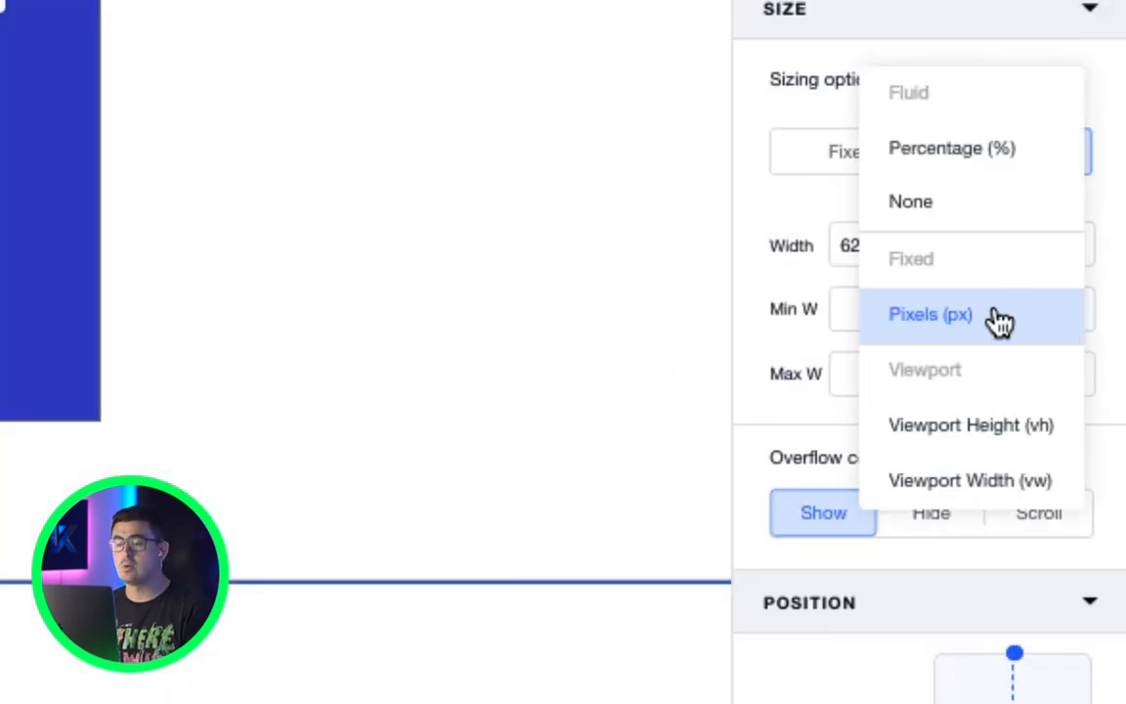
{"action": "mouse_move", "coordinate": [958, 353]}
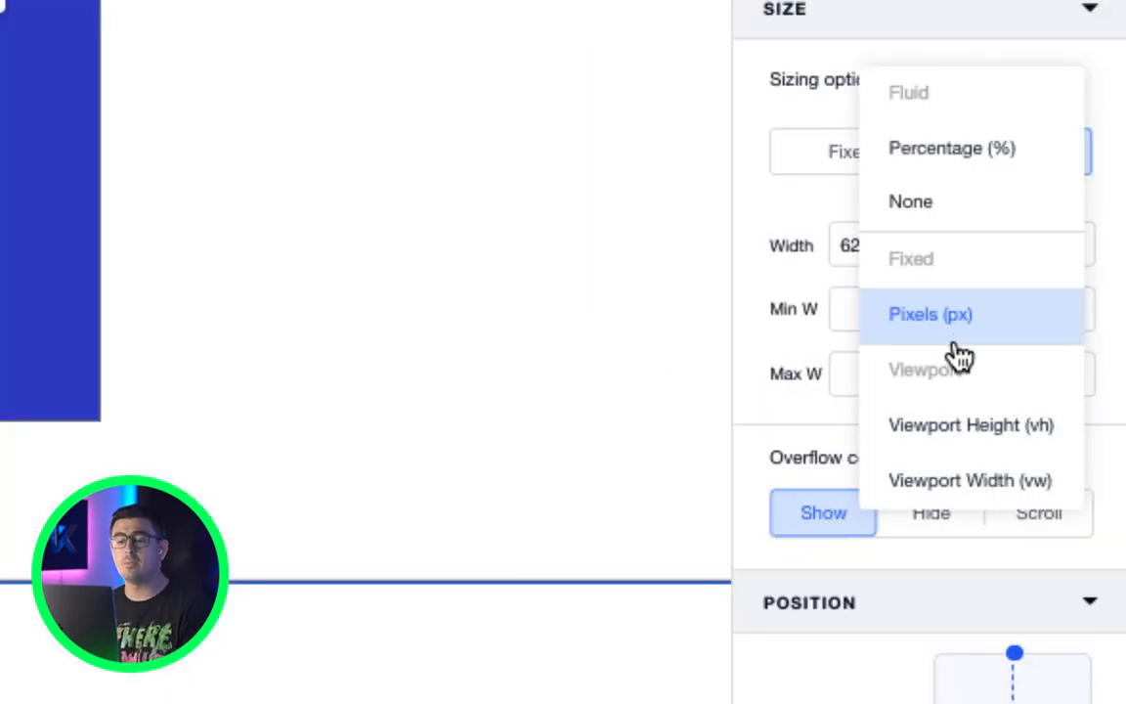
{"action": "left_click", "coordinate": [930, 314]}
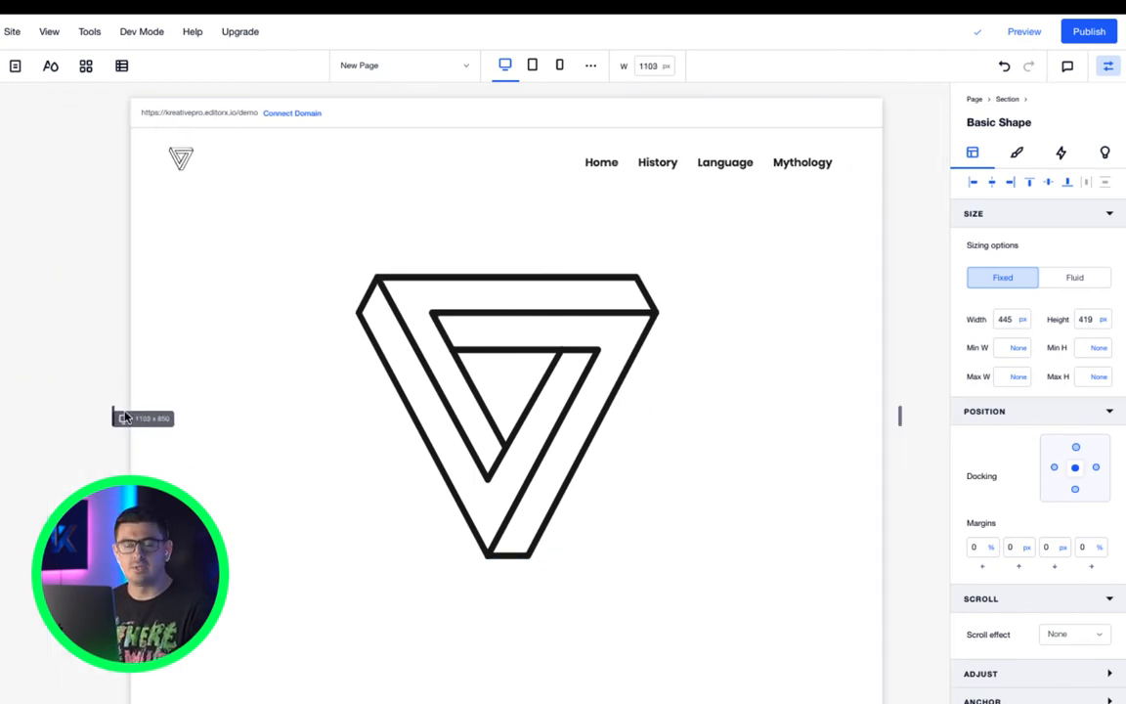
Step: Make the triangle Basic Shape Fluid at 46%, checking mobile and tablet widths, then return Home
{"action": "left_click", "coordinate": [559, 66]}
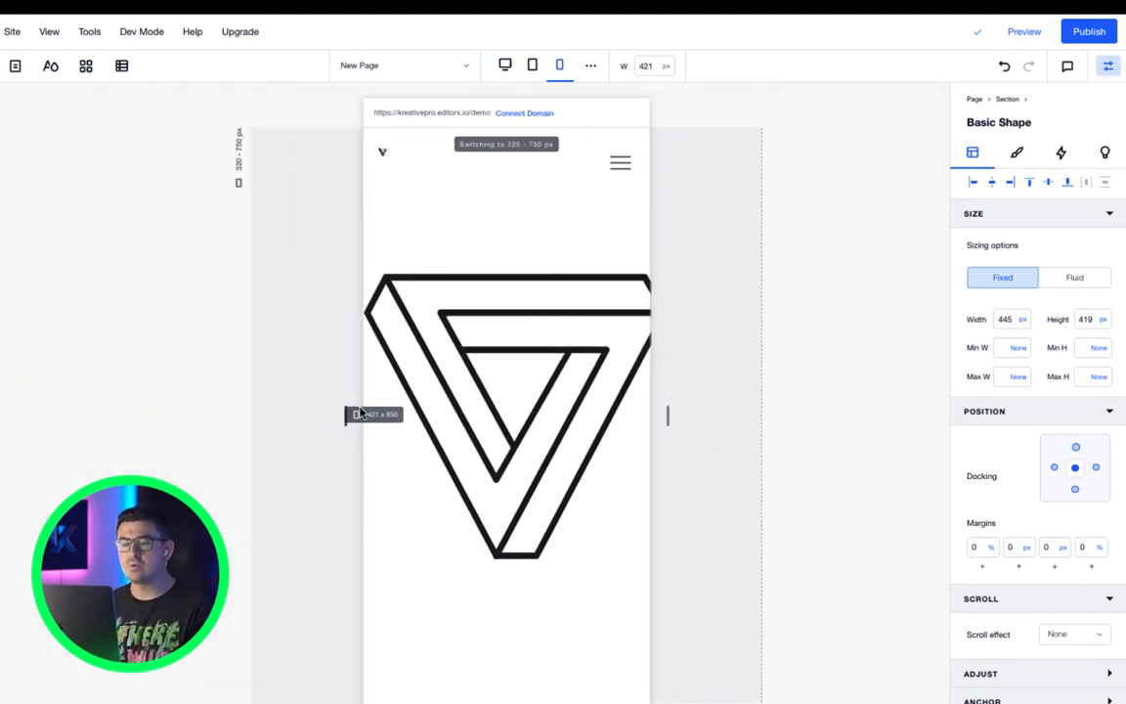
{"action": "left_click", "coordinate": [532, 64]}
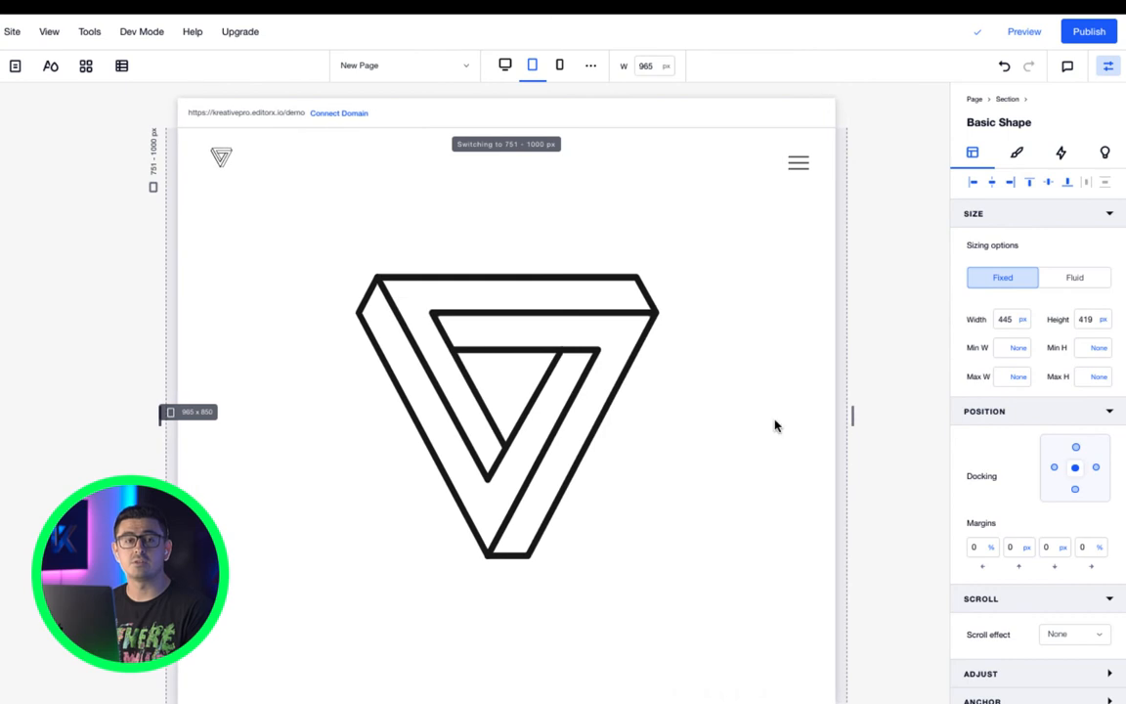
{"action": "left_click", "coordinate": [506, 416]}
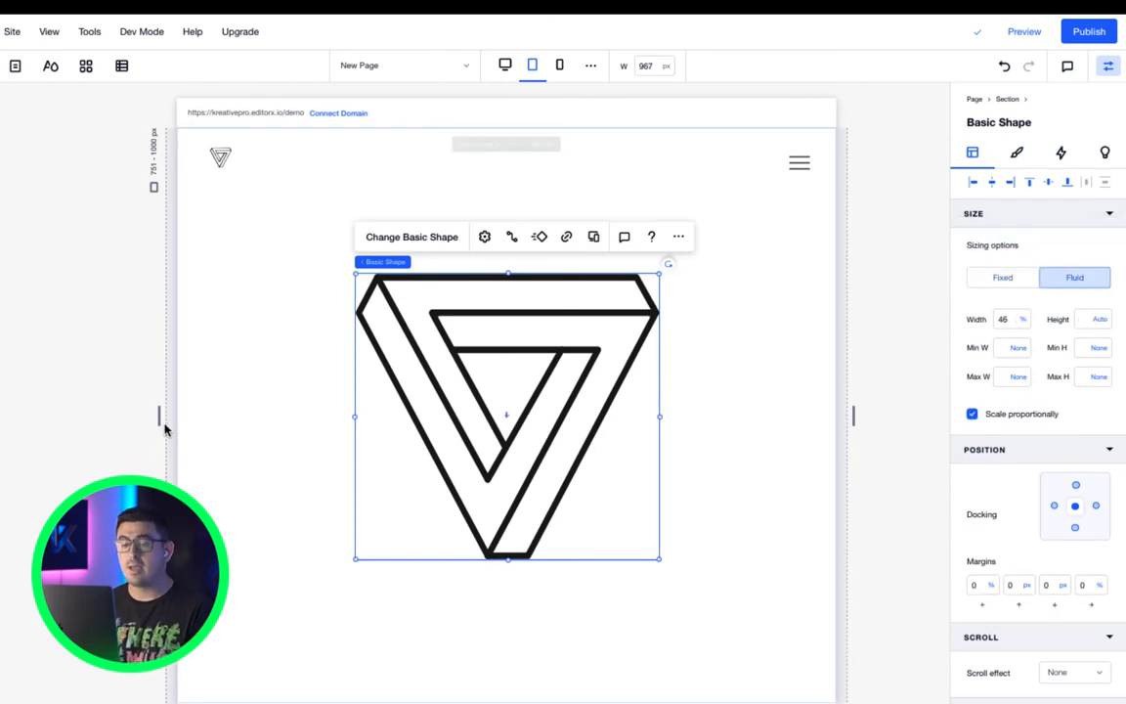
{"action": "left_click", "coordinate": [559, 66]}
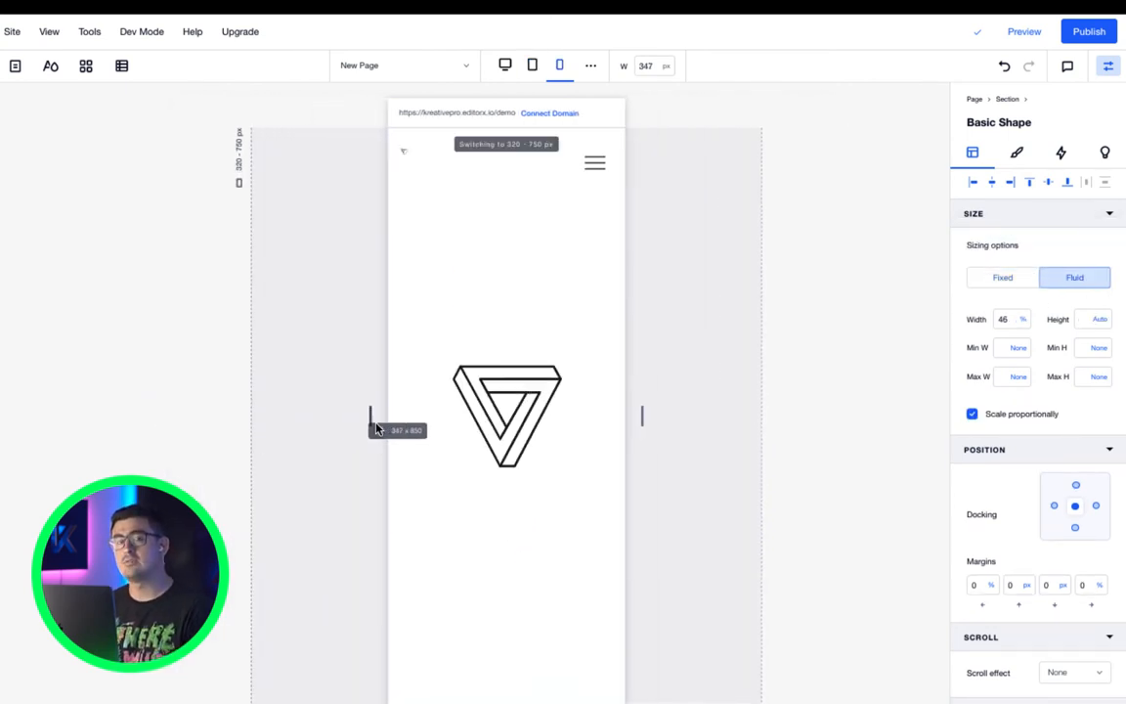
{"action": "left_click", "coordinate": [505, 65]}
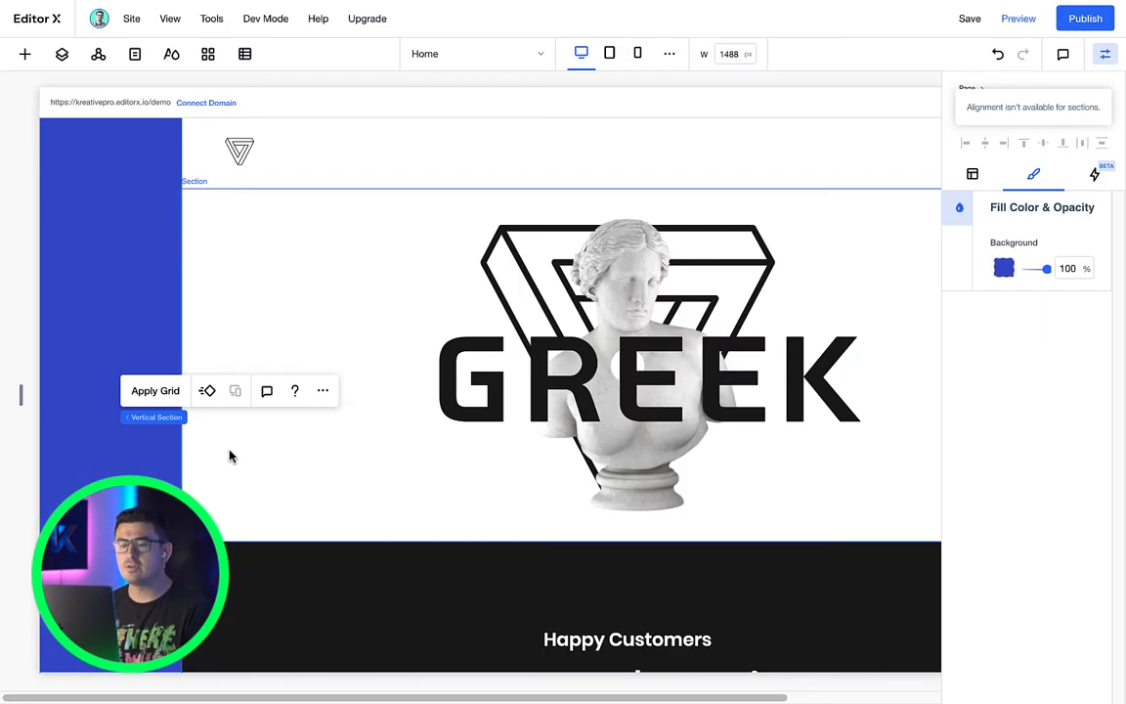
Step: Set the blue vertical section's width to 450 px and preview the site
{"action": "left_click", "coordinate": [972, 174]}
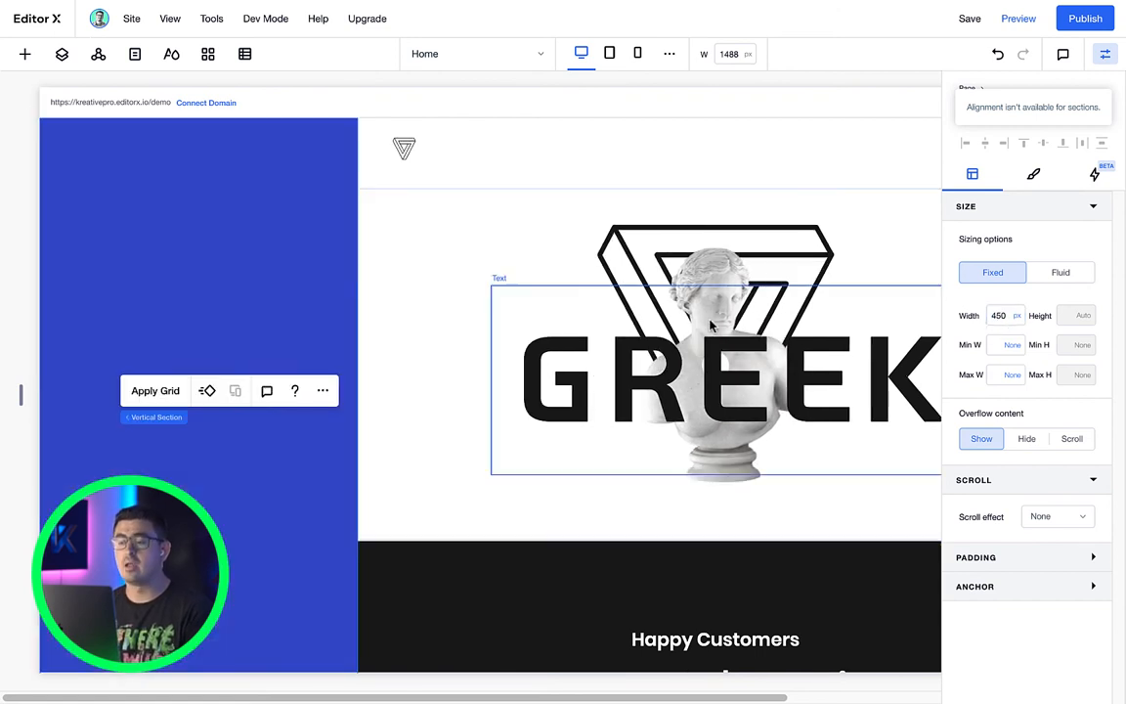
{"action": "left_click", "coordinate": [1018, 17]}
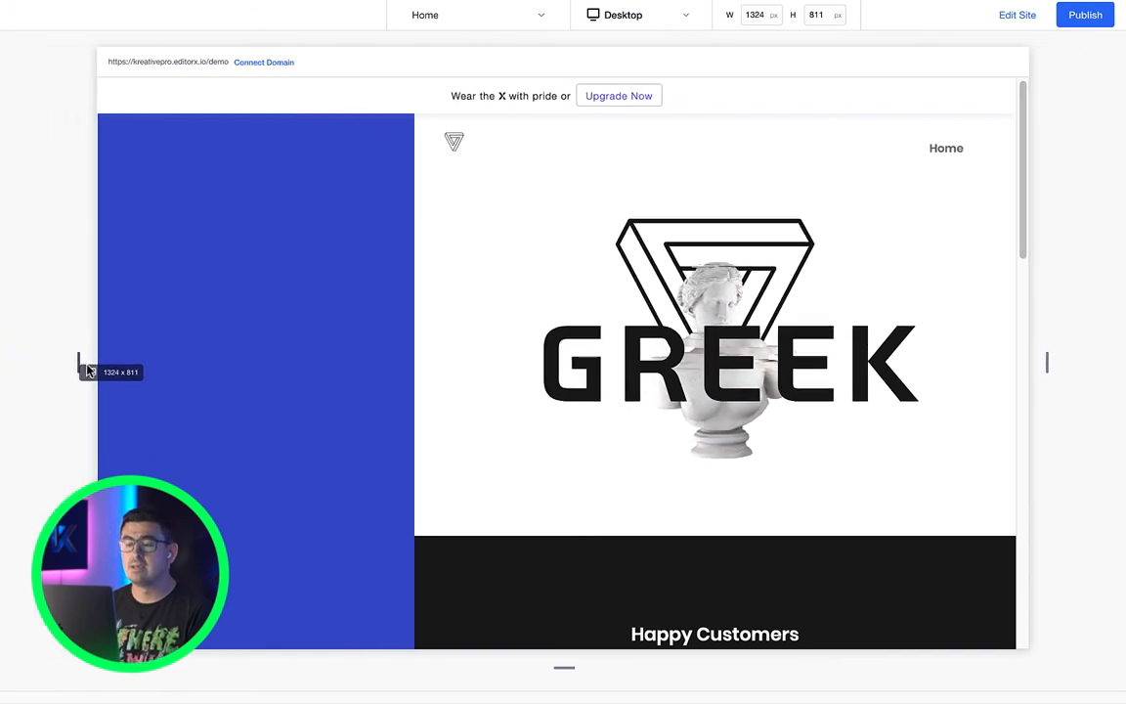
Step: Preview the blue sidebar at a wider window width, then return to the editor
{"action": "left_click", "coordinate": [623, 14]}
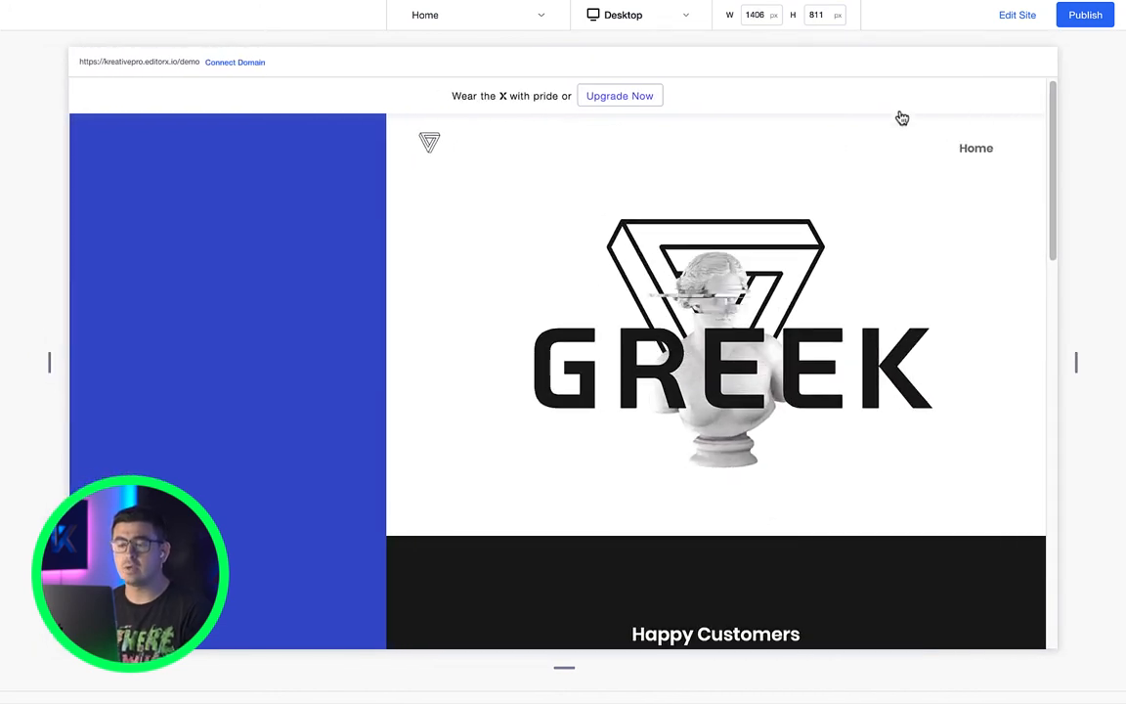
{"action": "left_click", "coordinate": [1016, 14]}
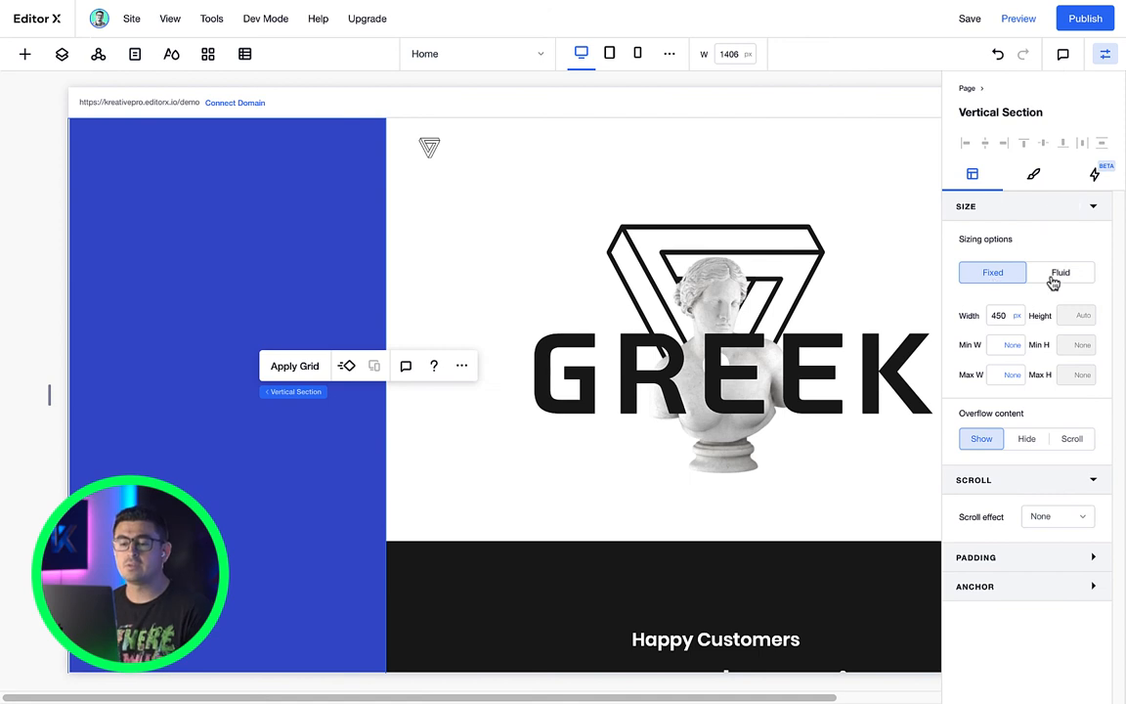
Step: Set the blue section's width to fluid, 50 vw
{"action": "left_click", "coordinate": [1061, 272]}
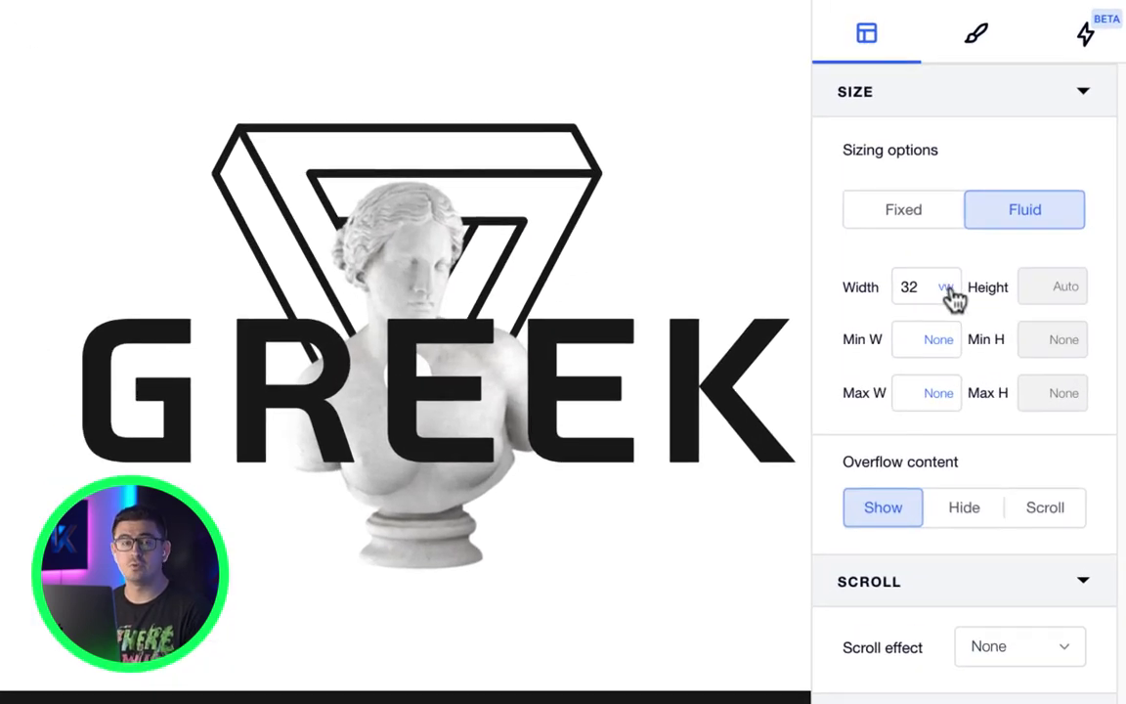
{"action": "left_click", "coordinate": [946, 286]}
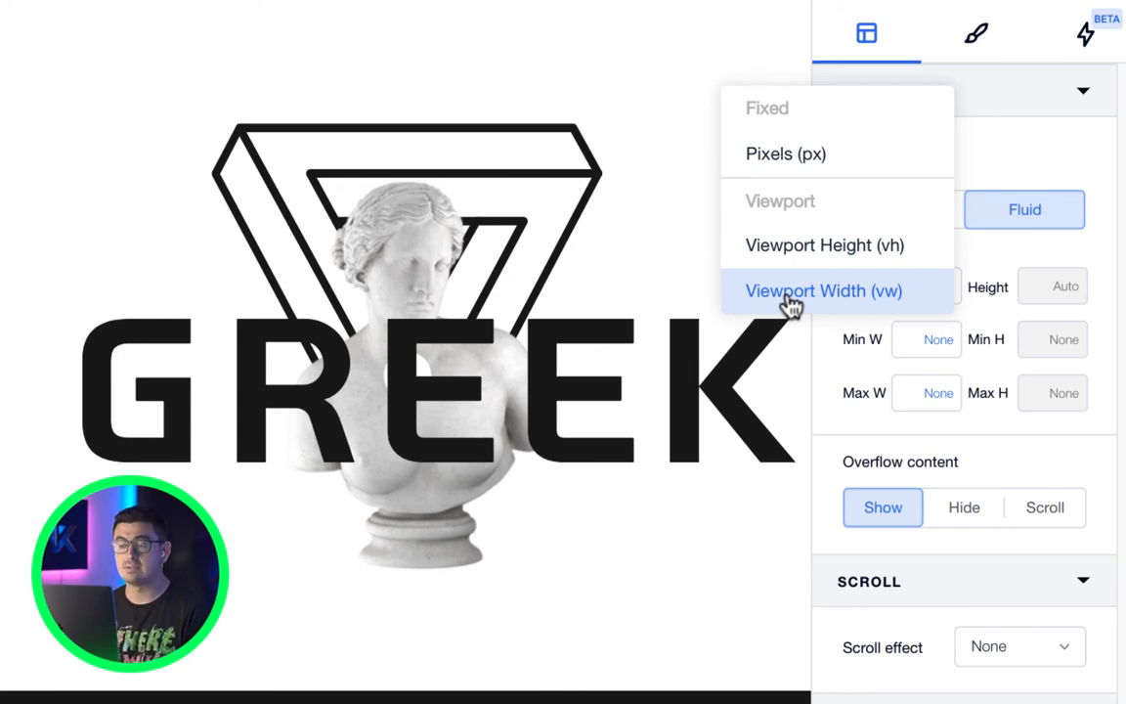
{"action": "left_click", "coordinate": [823, 290]}
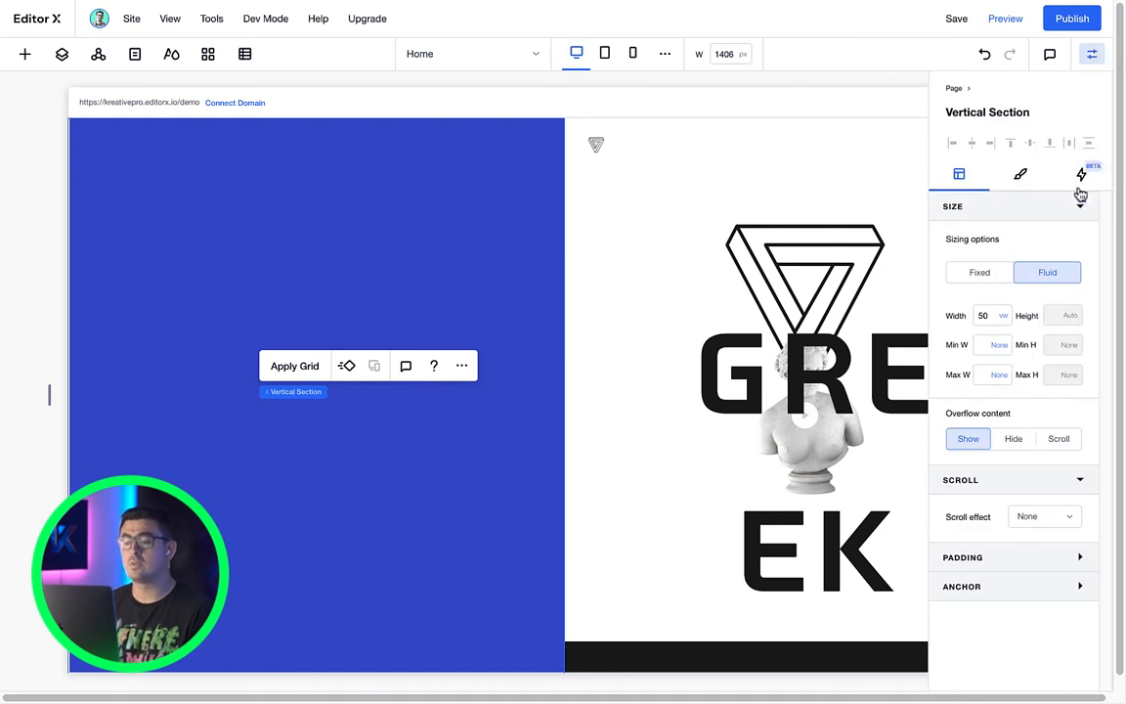
{"action": "left_click", "coordinate": [1002, 315]}
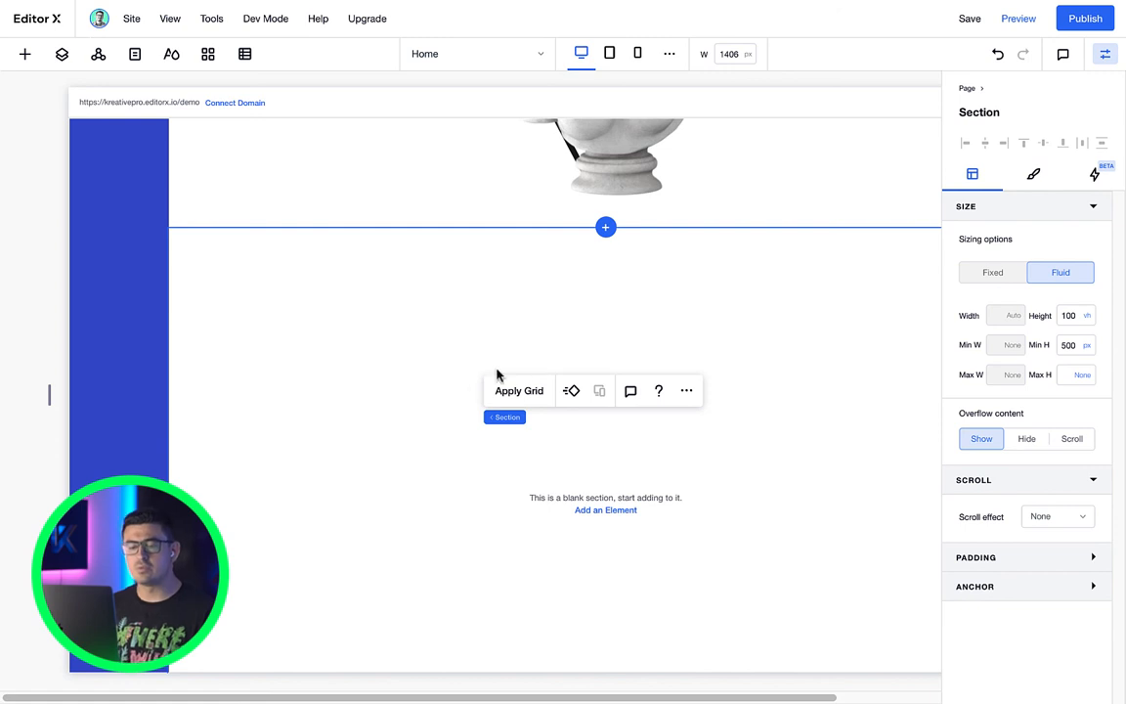
Step: Scroll down to the new blank 100 vh section below the hero
{"action": "scroll", "scroll_direction": "down", "scroll_amount": 3}
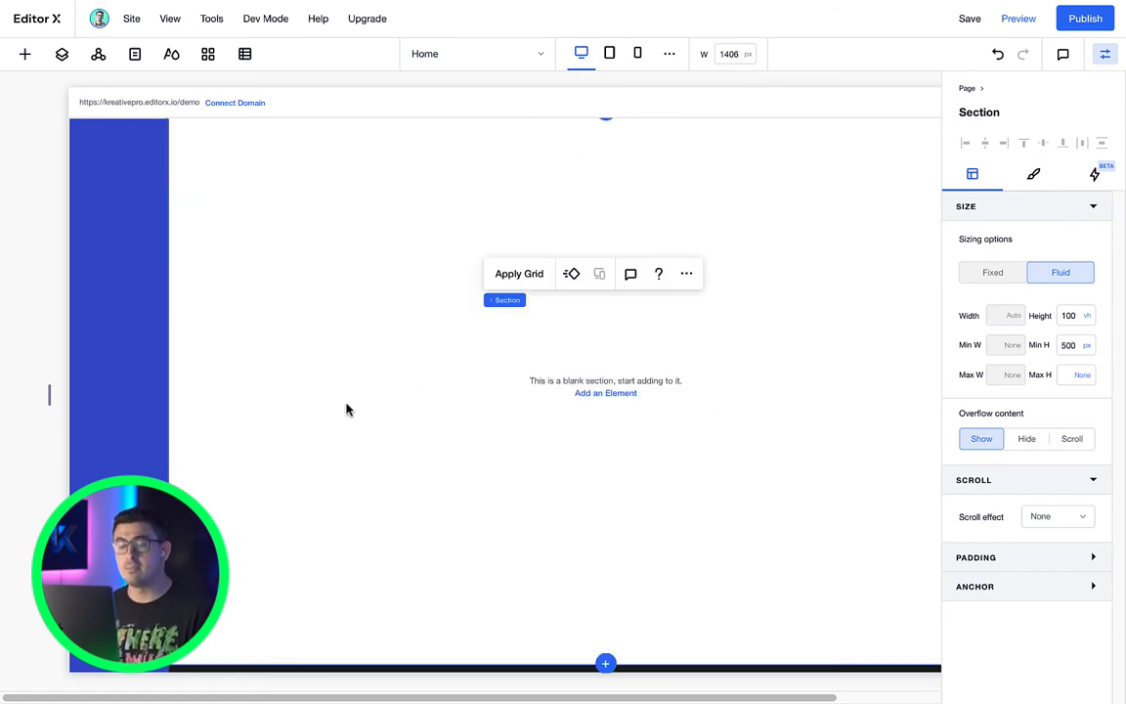